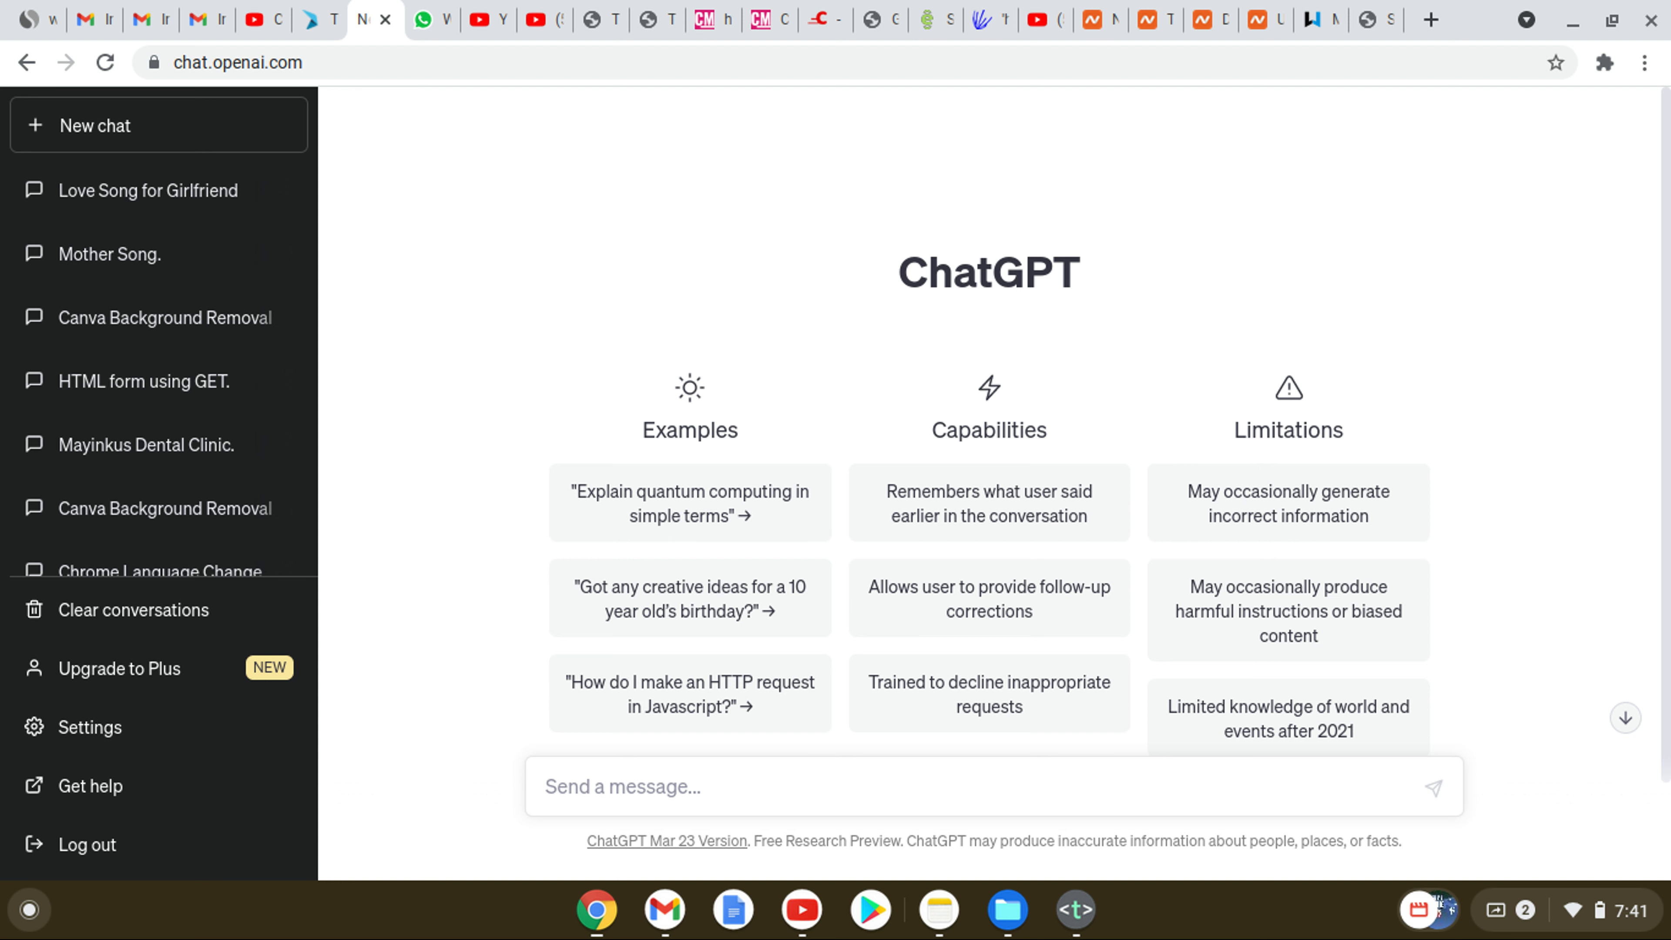
mouse_move(1435, 374)
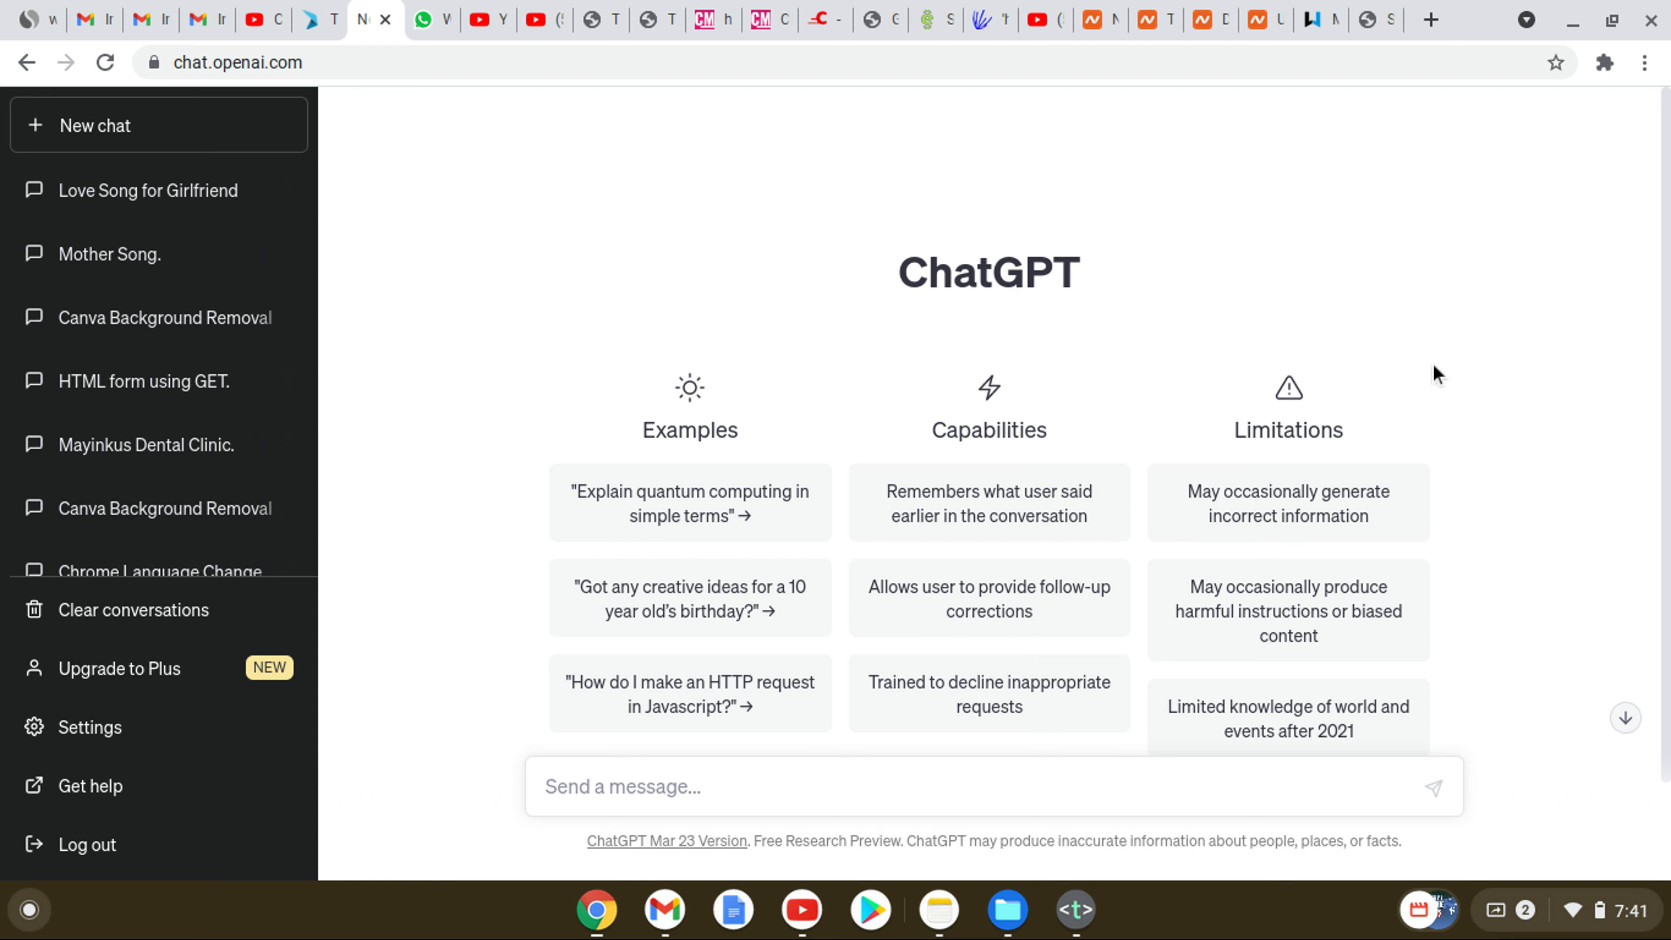
mouse_move(730, 787)
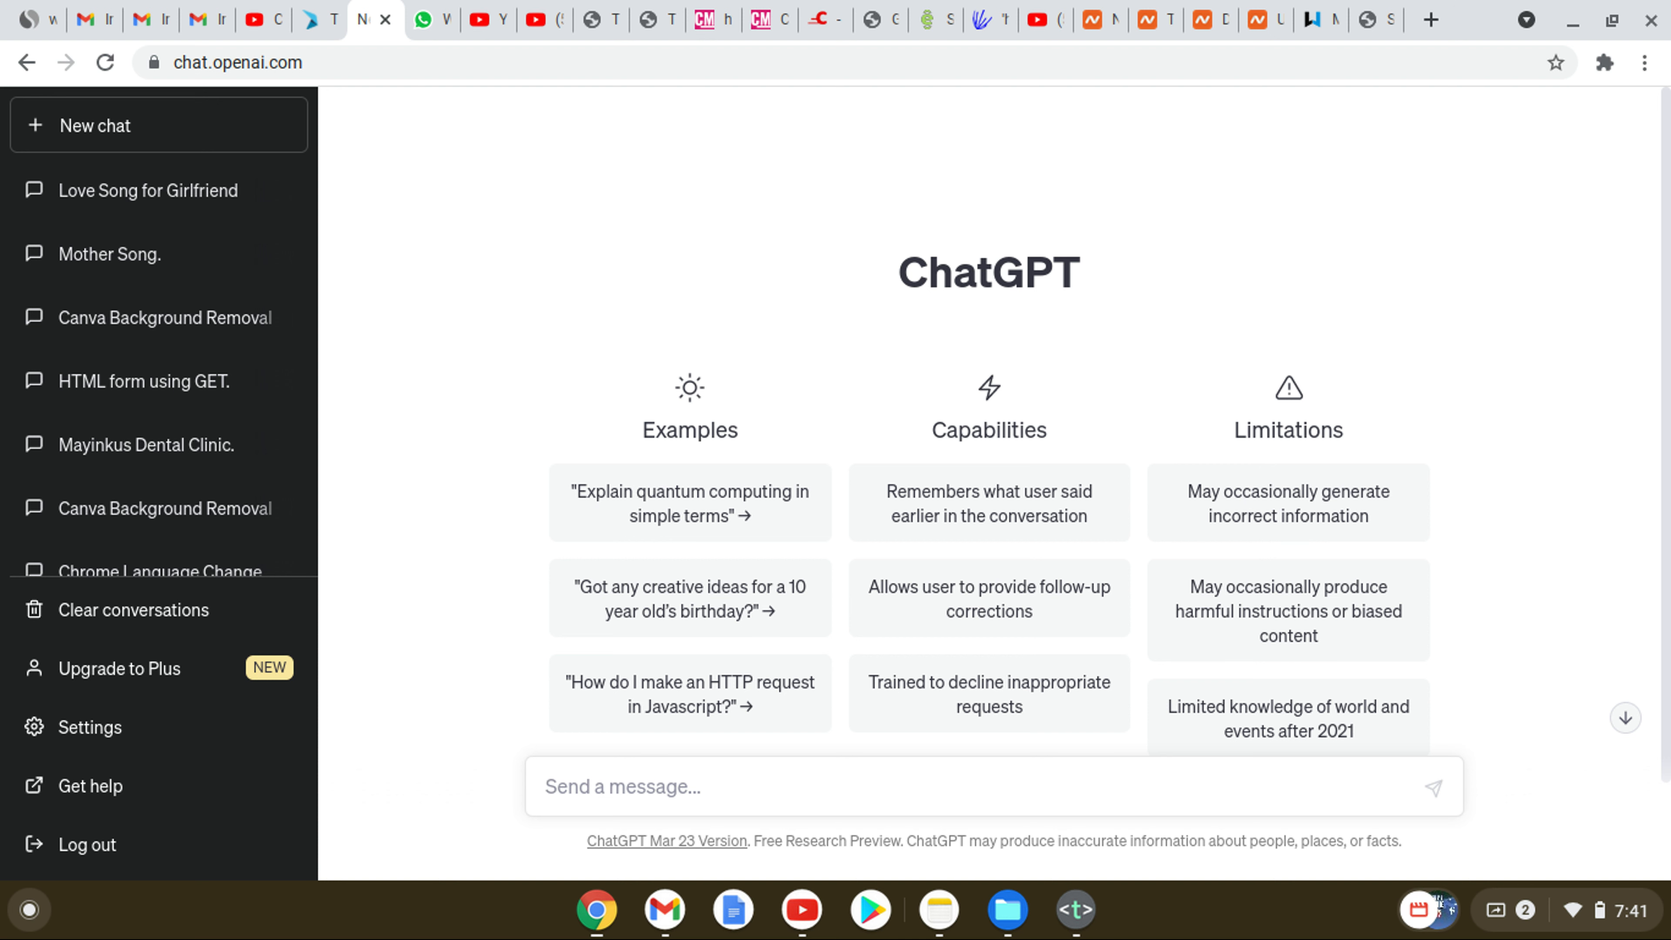
Step: Ask ChatGPT "what is an essay?" to start a new chat titled Essay definition
type("wh")
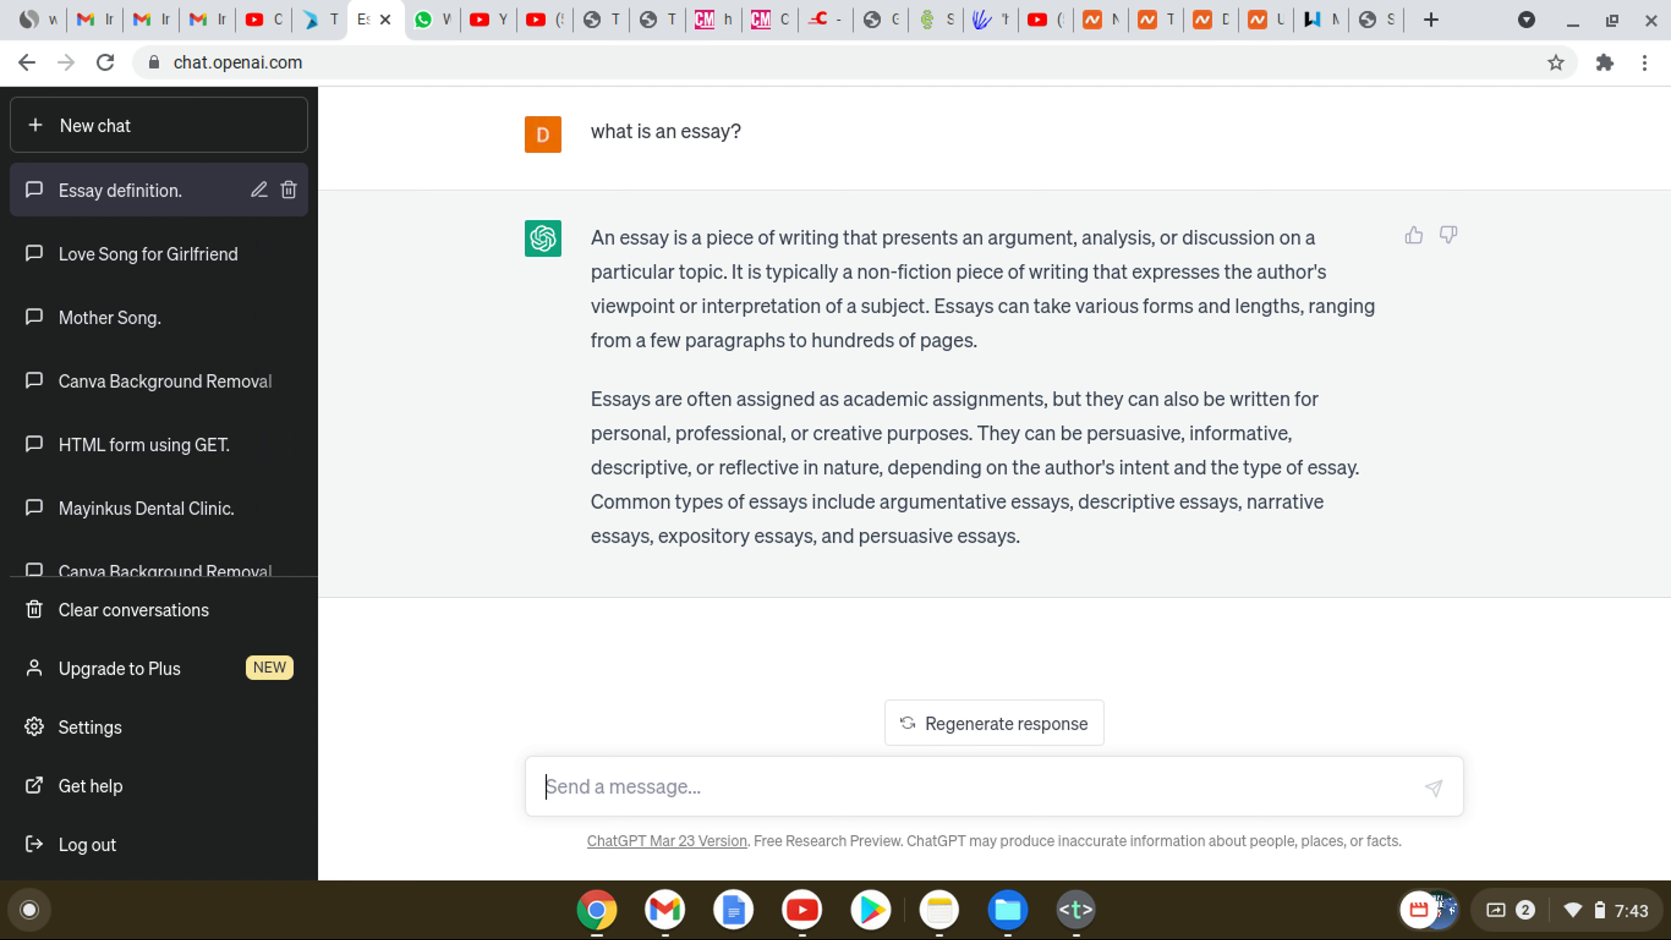
Step: Ask the follow-up "what is a persuasive essay?" and send it in the same chat
type("what is a p")
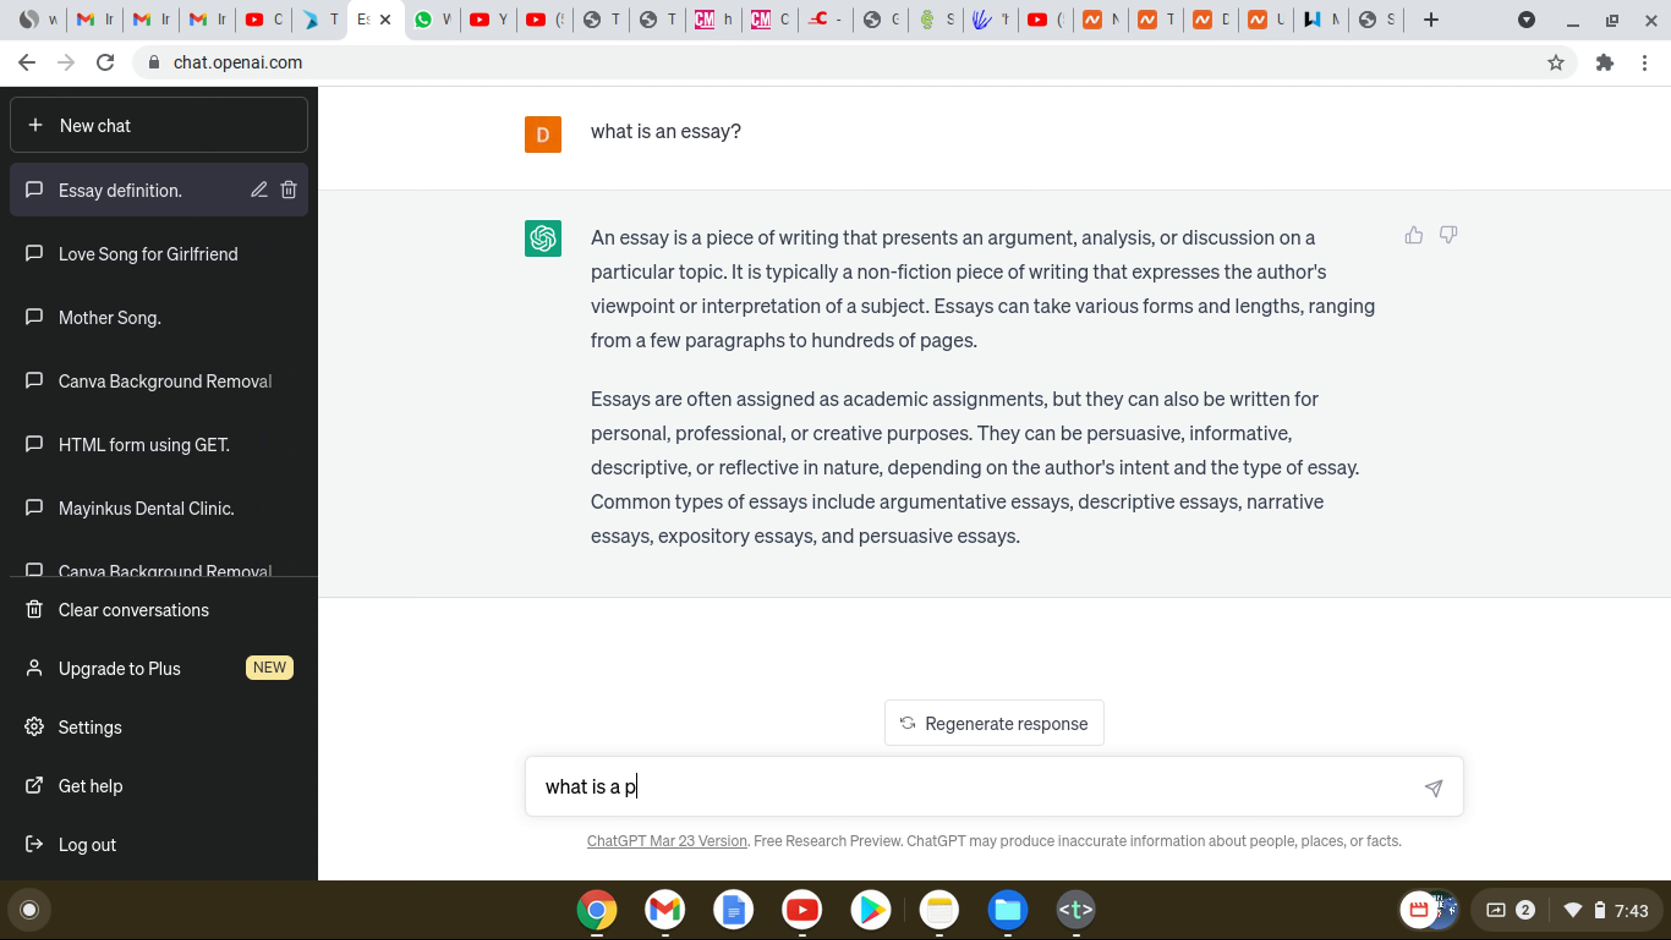
type("ersuasive essay?")
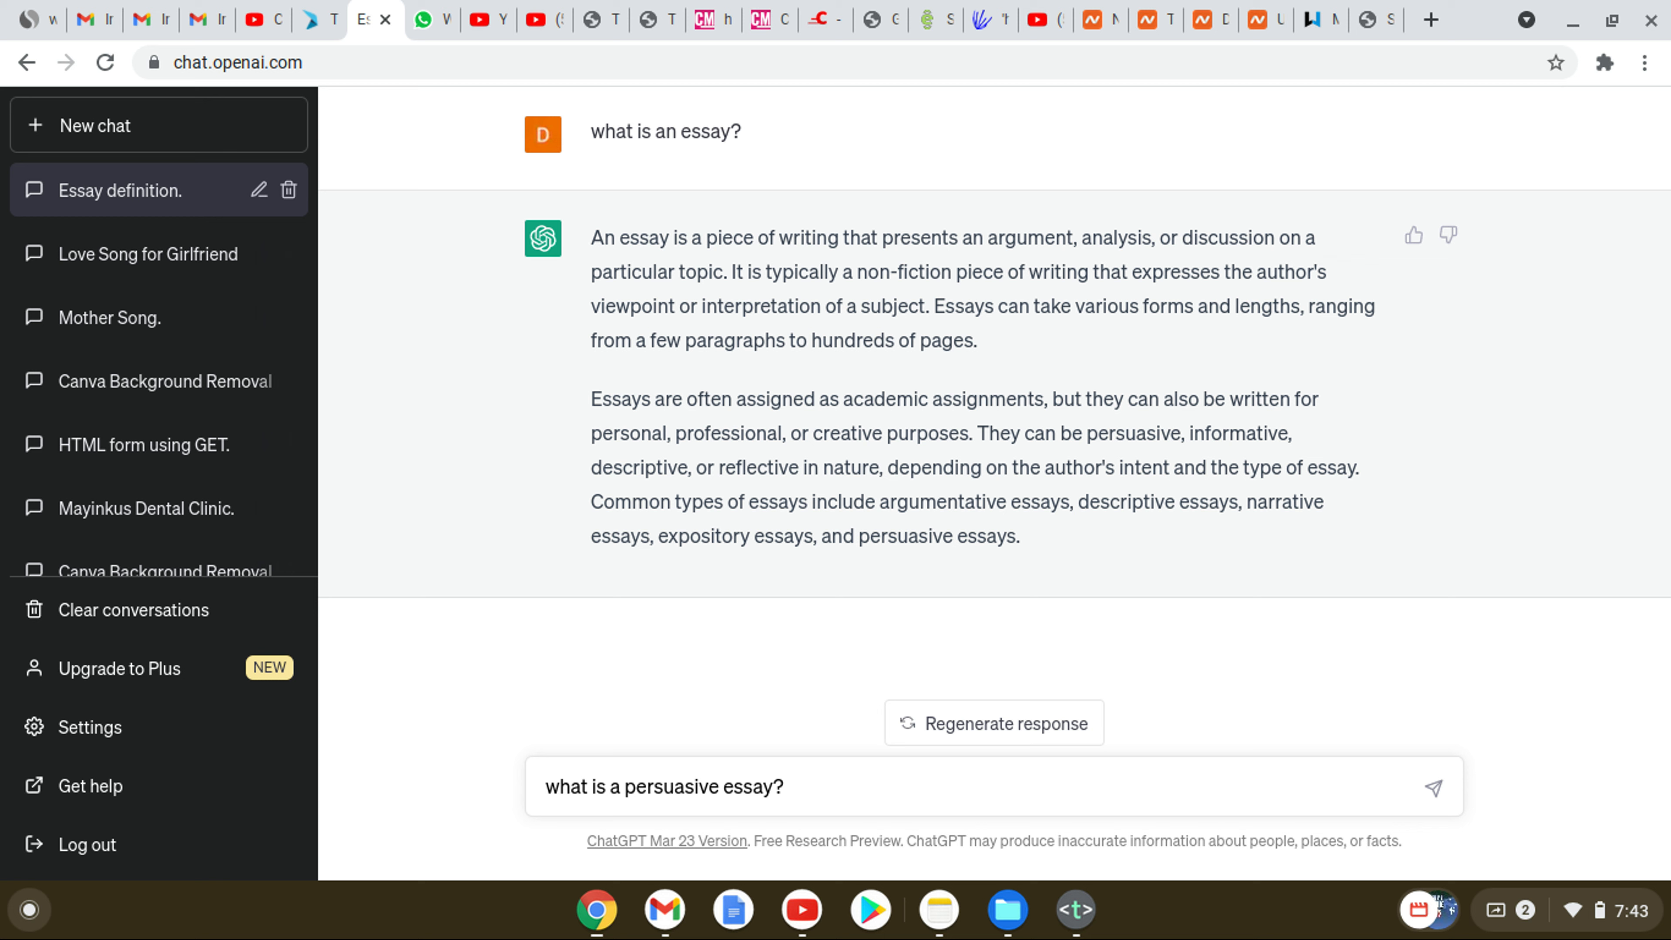
left_click(1433, 787)
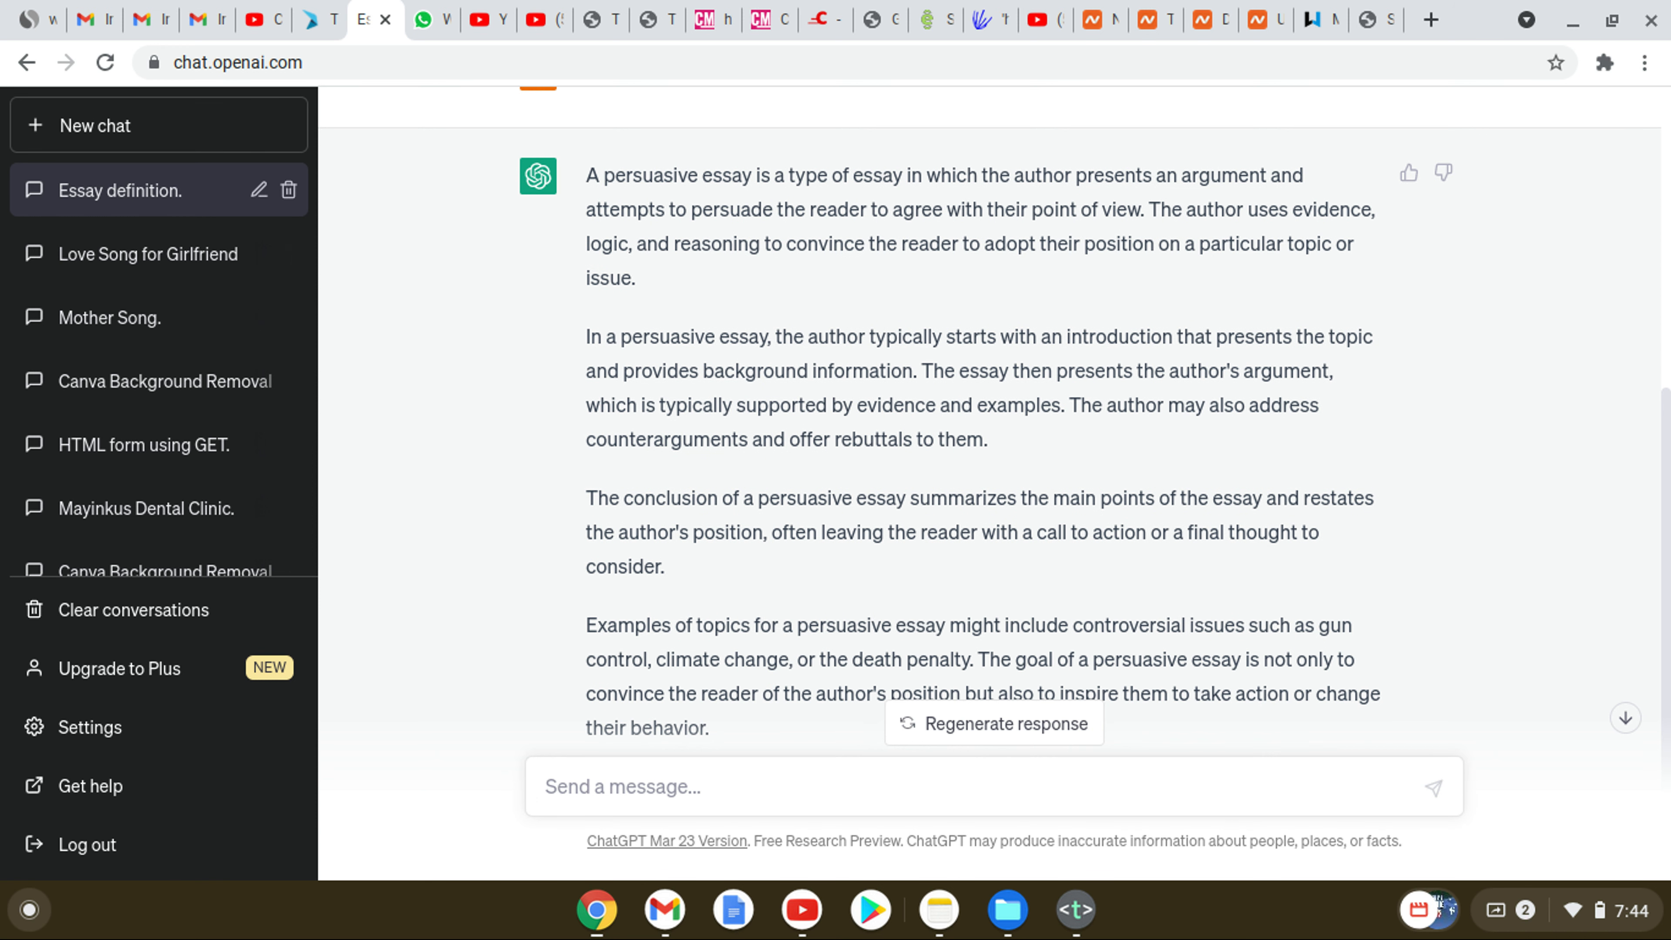
mouse_move(949, 490)
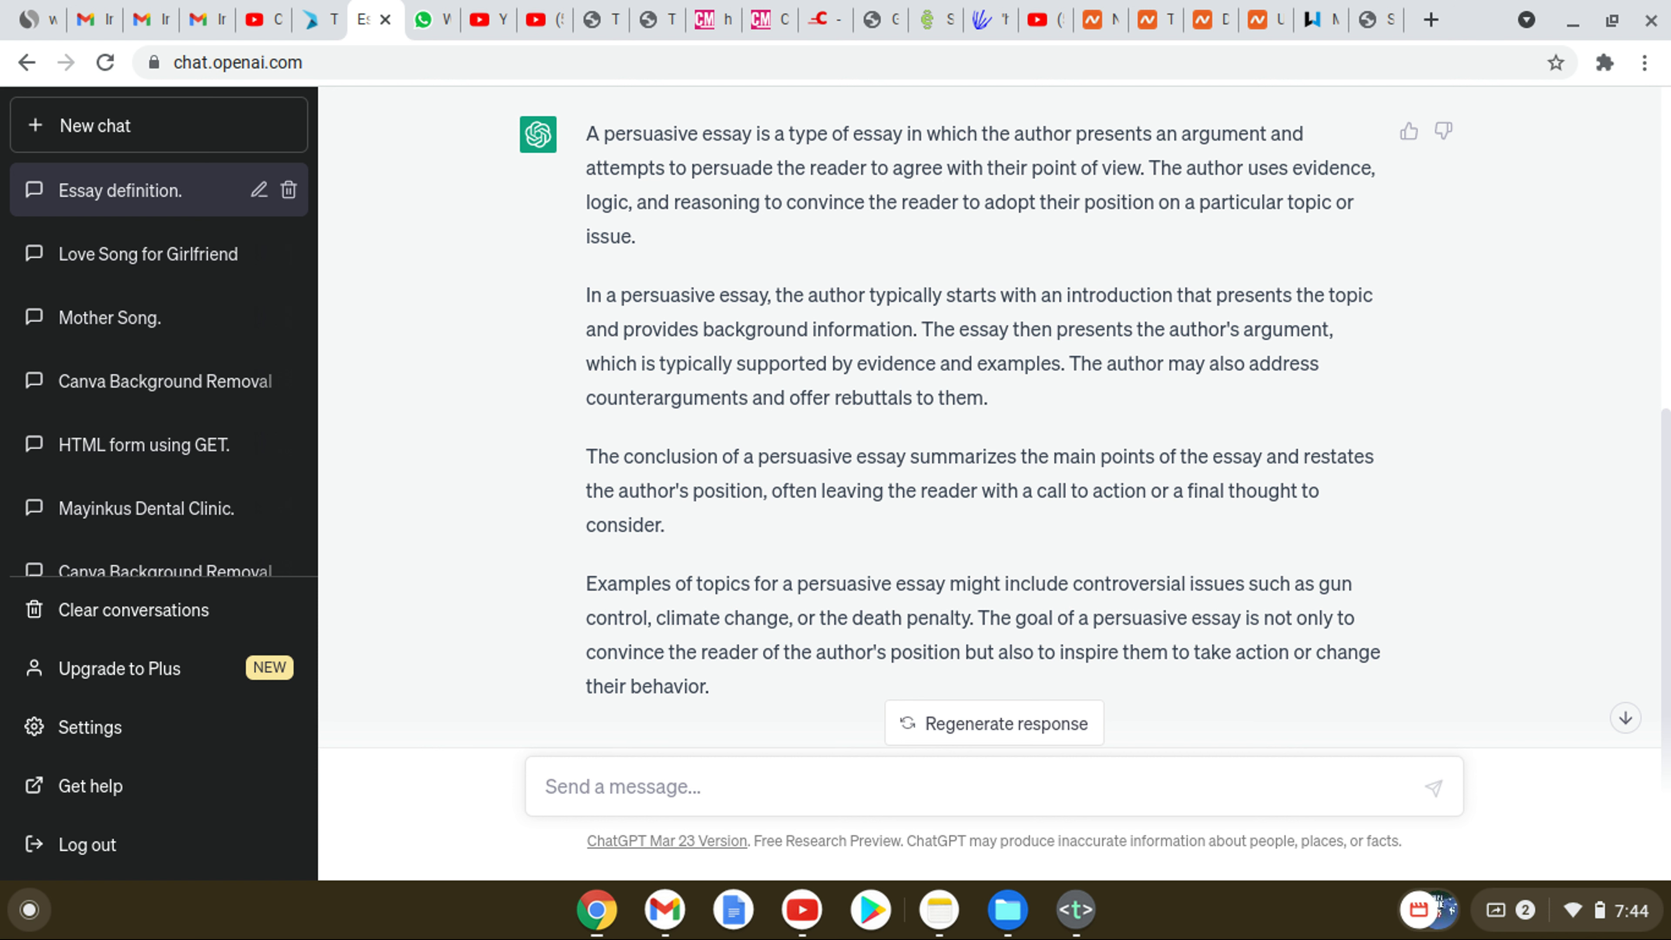
scroll("down", 3)
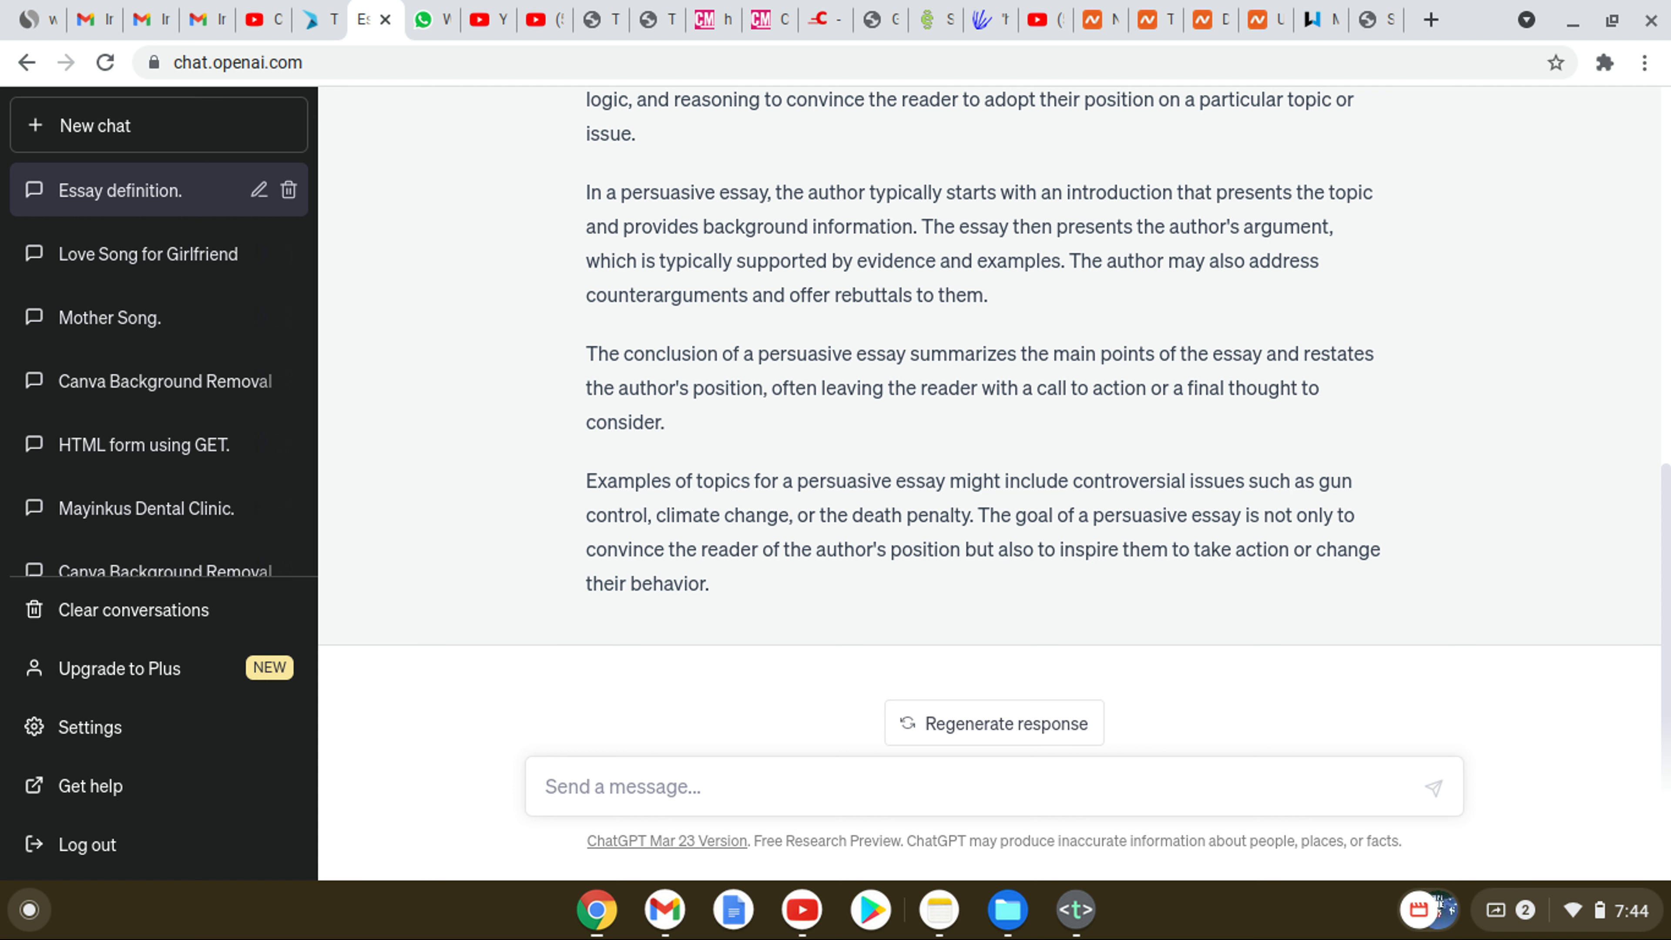
mouse_move(712, 766)
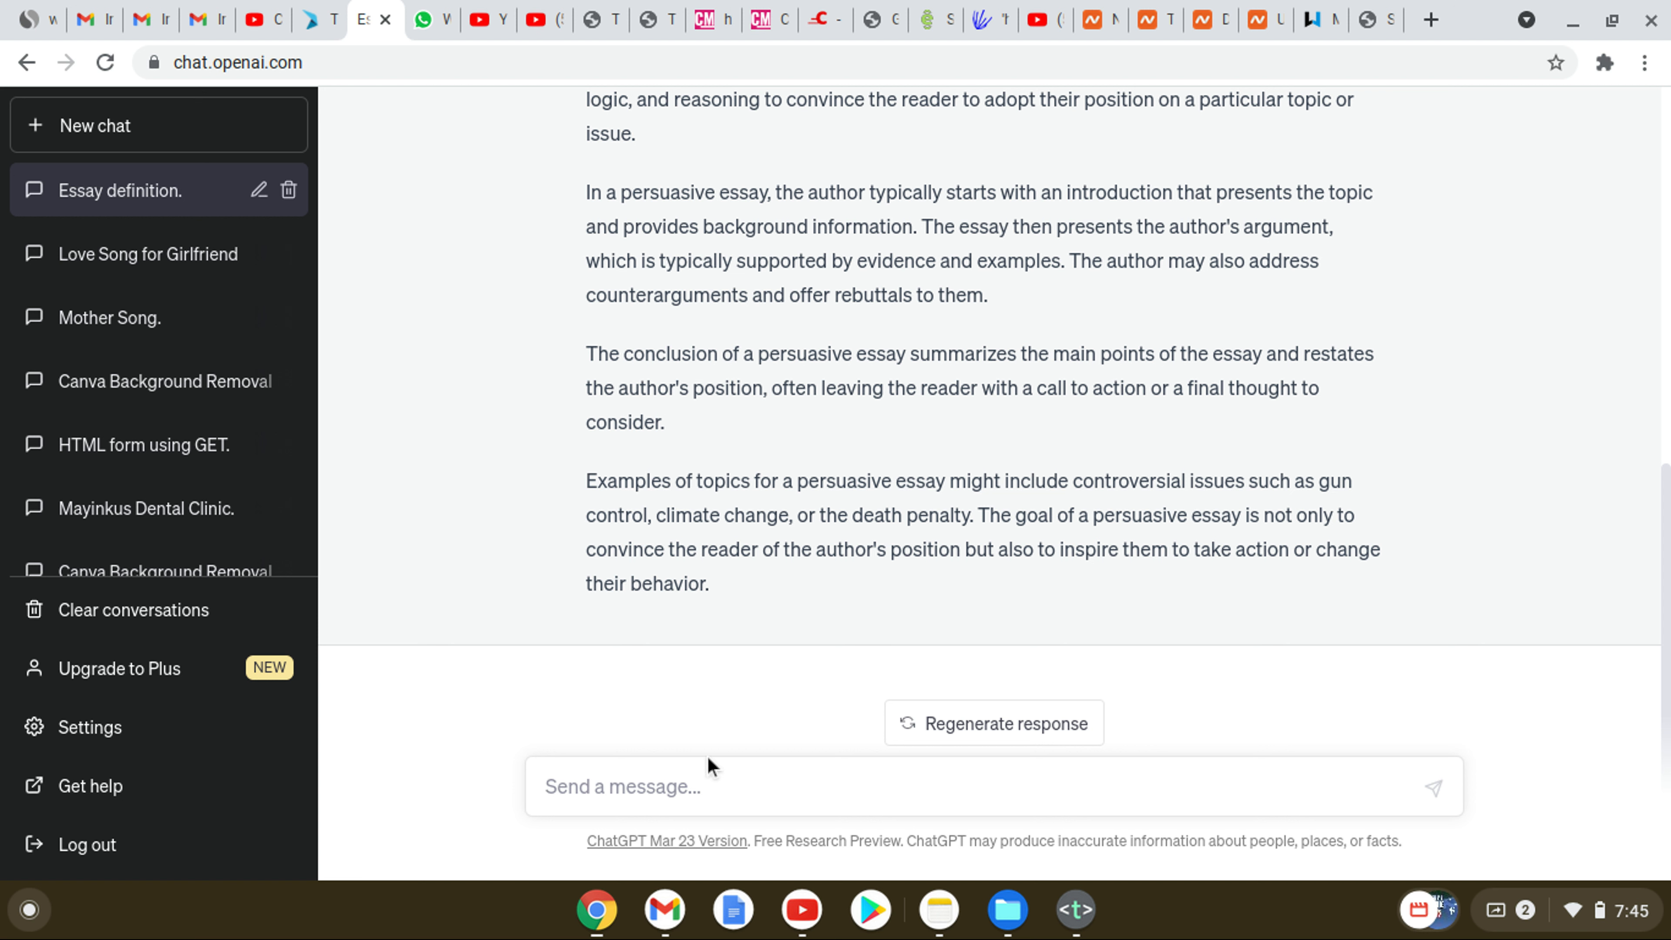
mouse_move(699, 773)
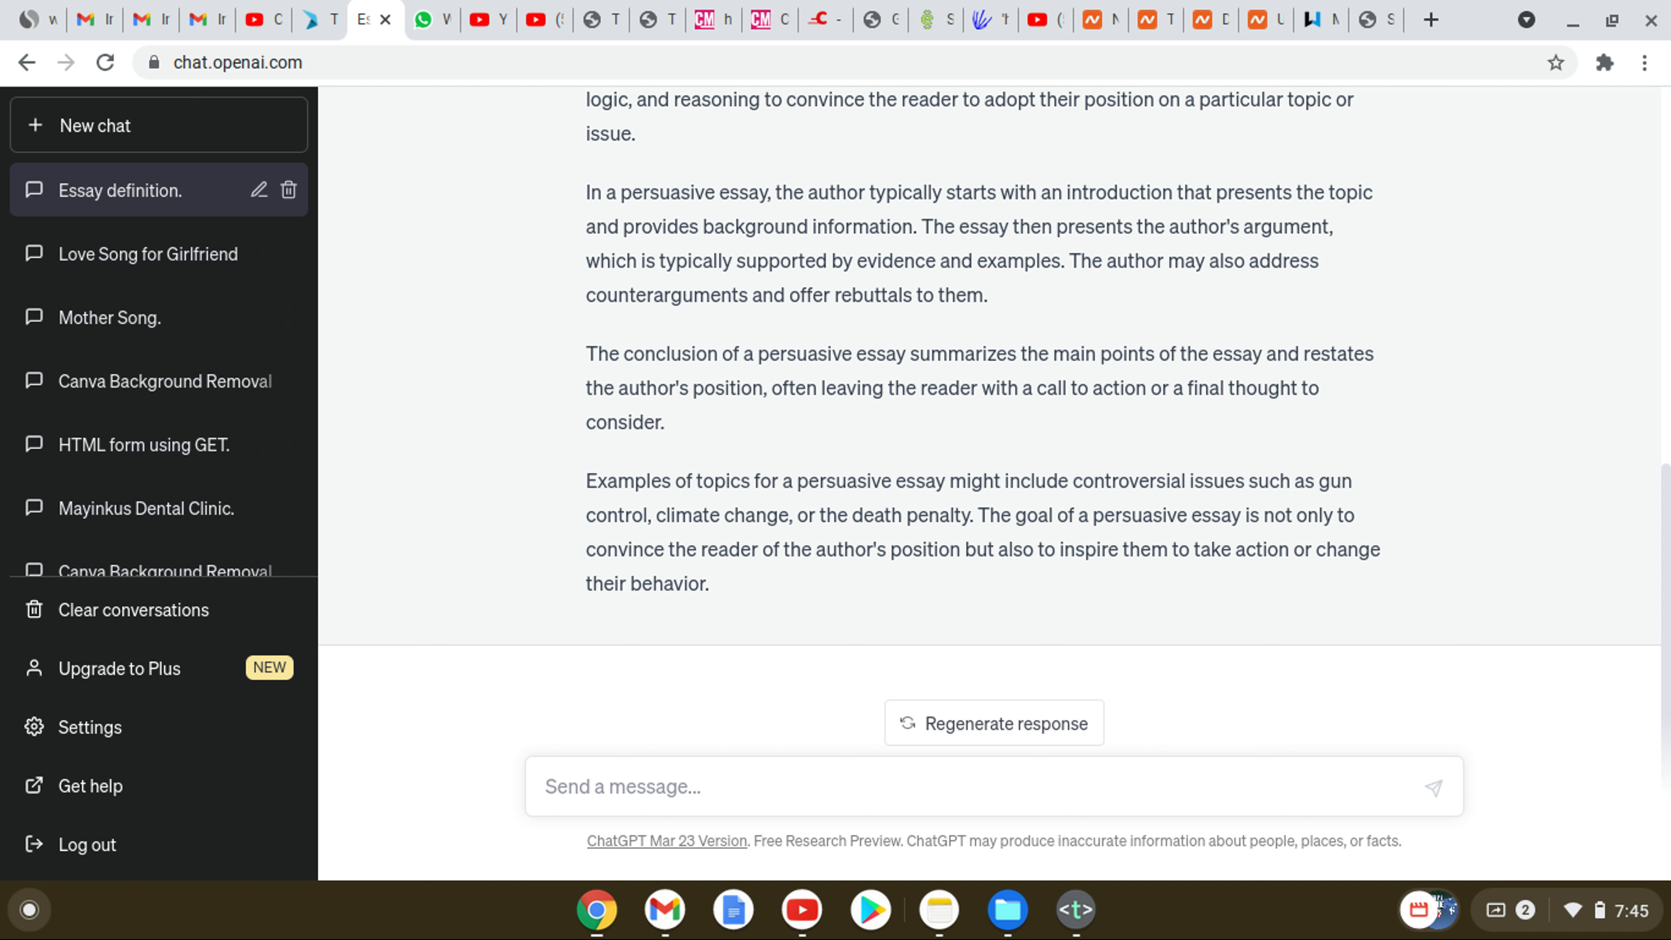
Step: Draft the prompt "write a persuasive essay about the Nigeria presidential election" without sending it
type("write a p")
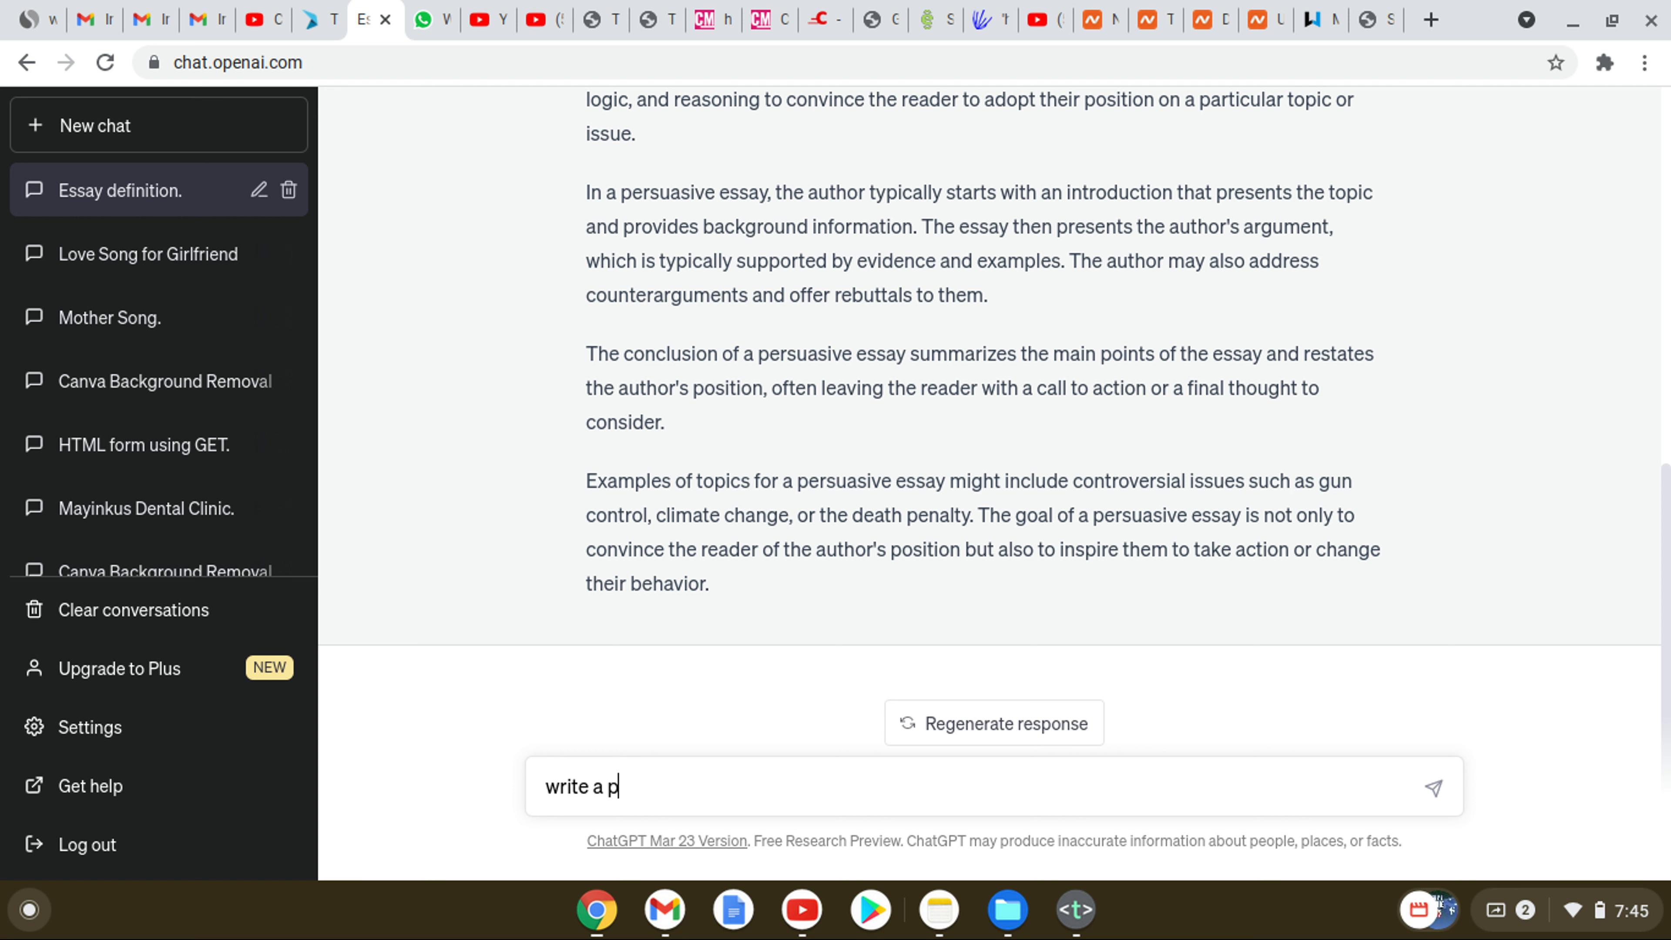
type("ersuasive e3ssay")
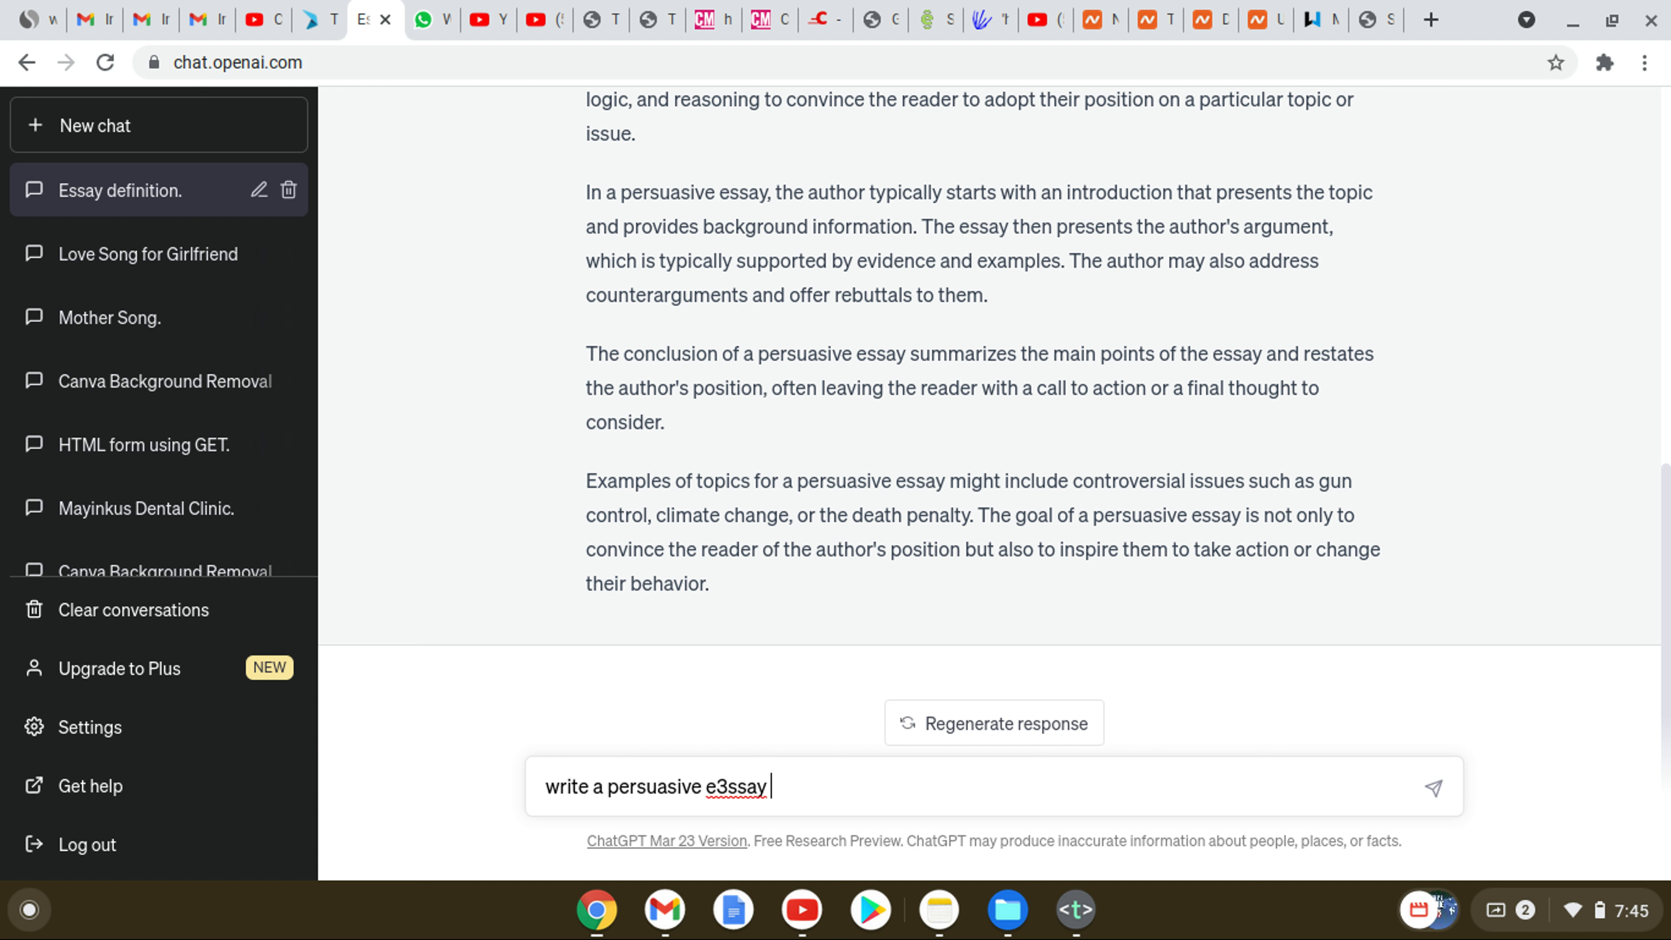
key("BackSpace")
type(" ab")
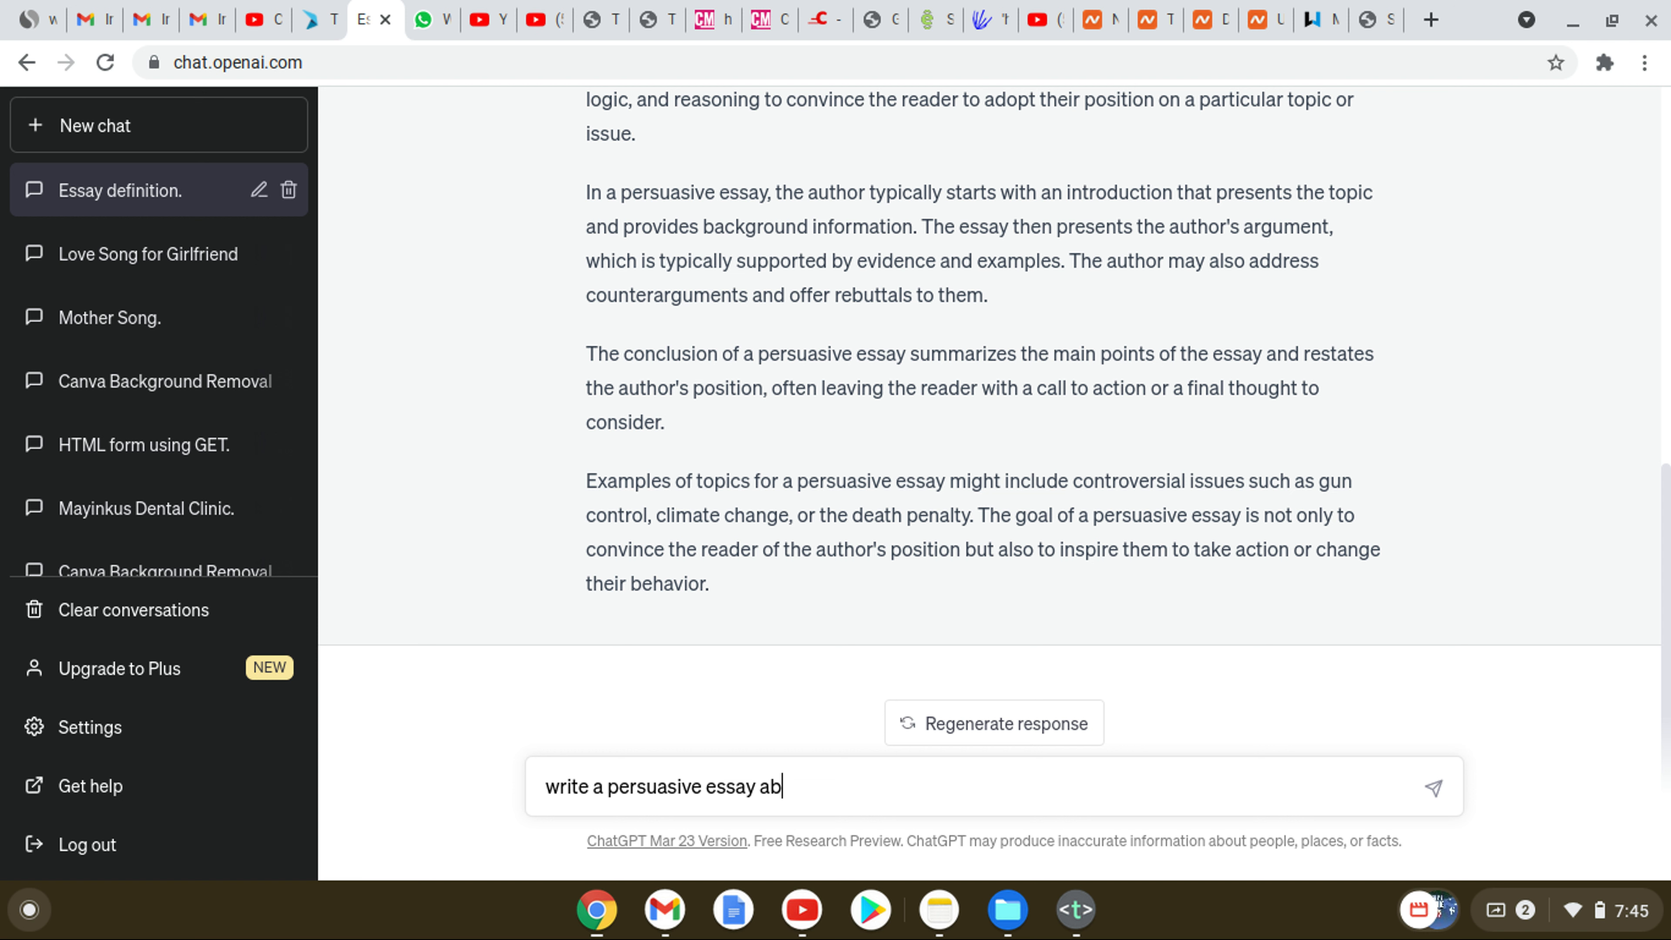
type("out the")
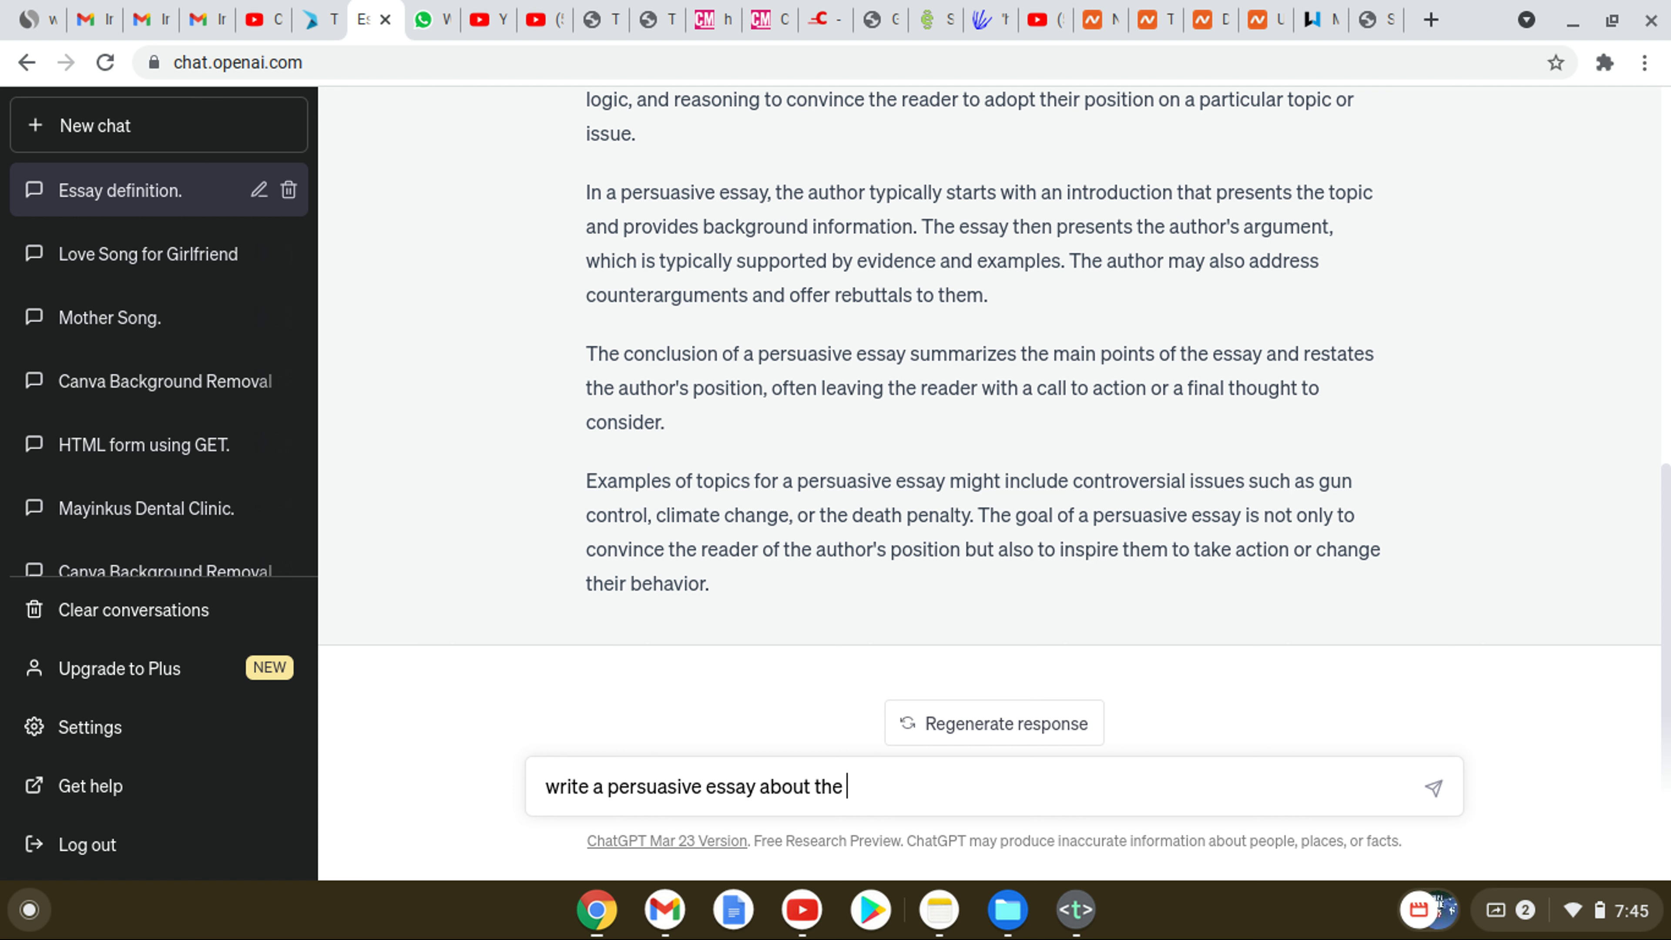
type("Nigeria")
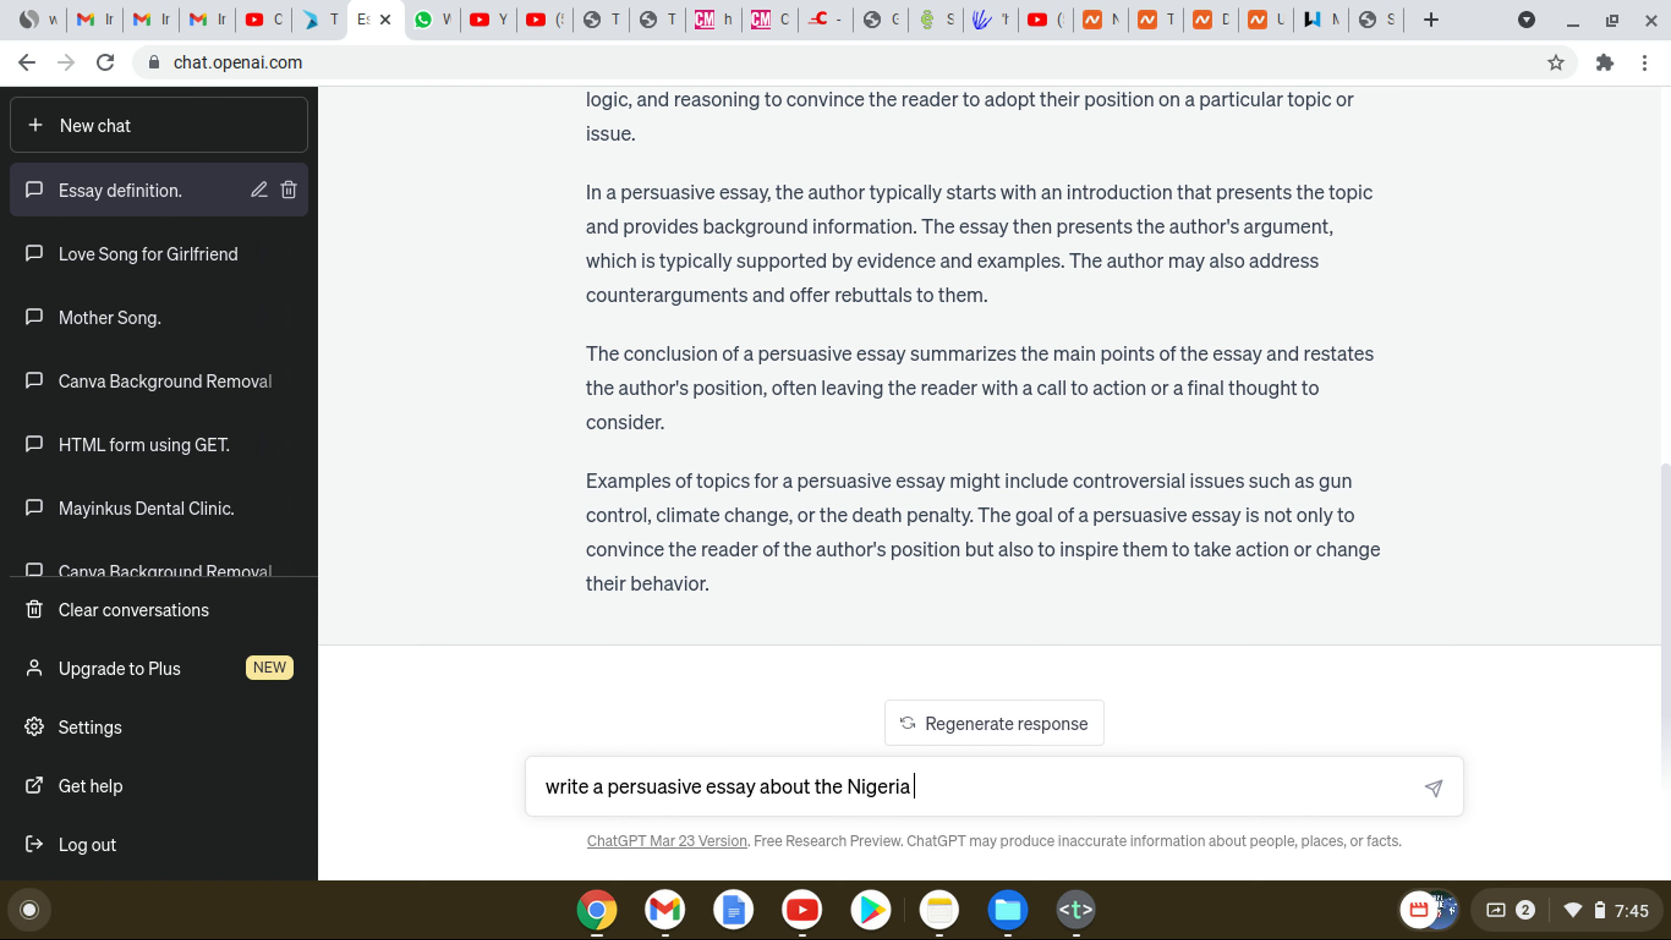
type("presidential ele")
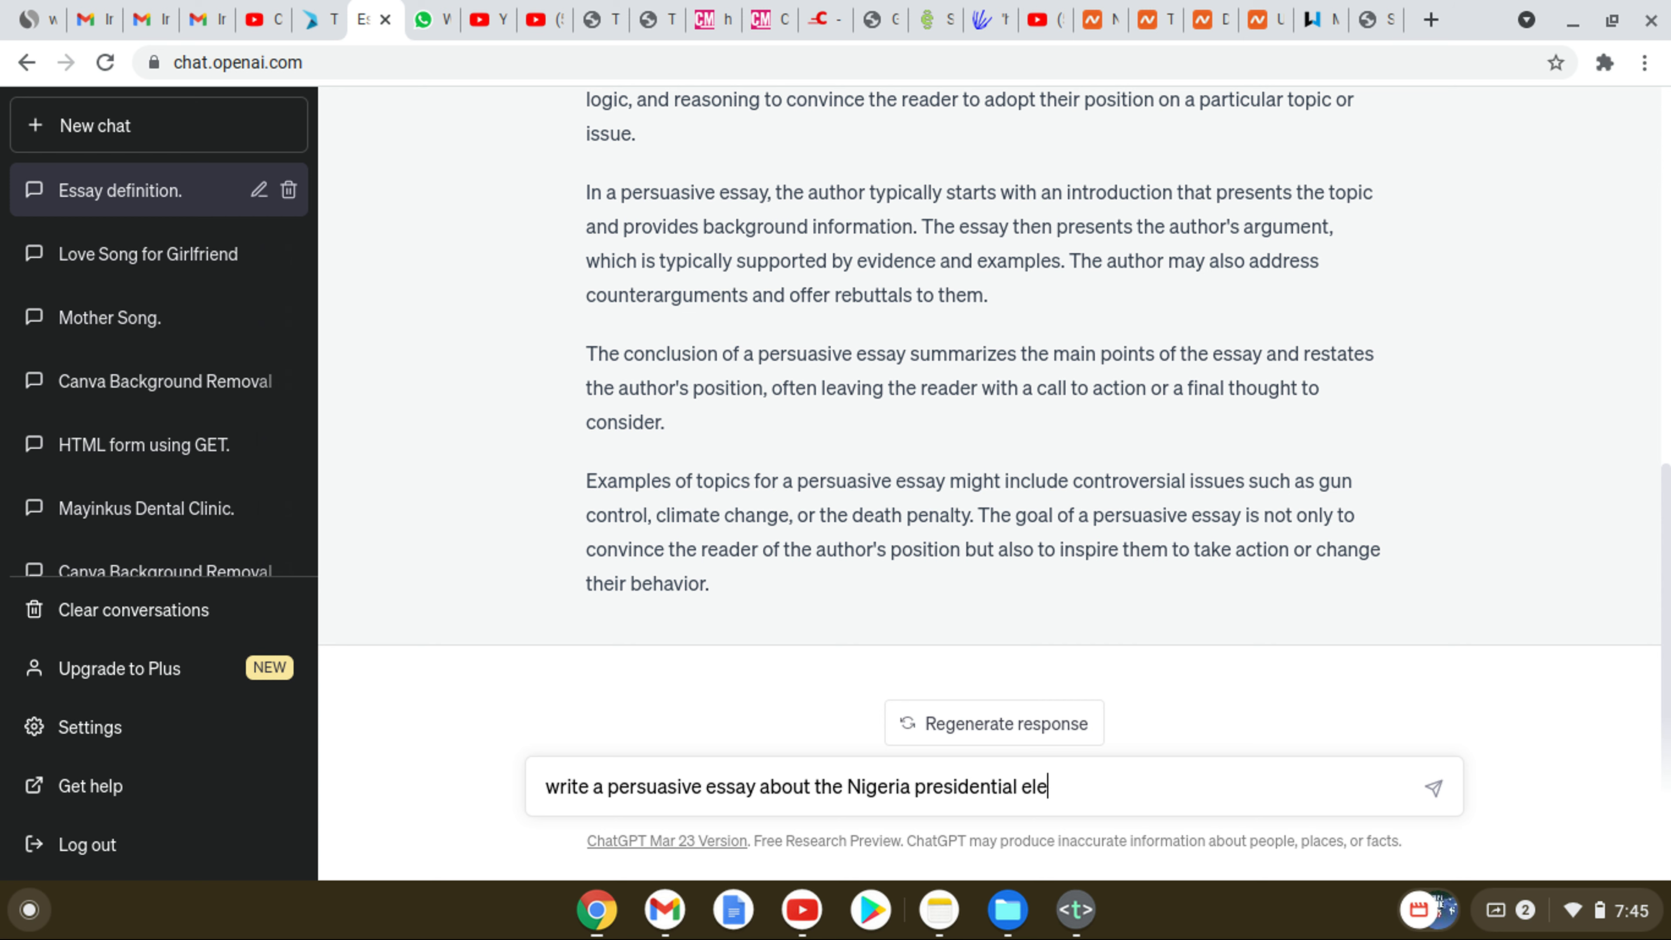
type("ction")
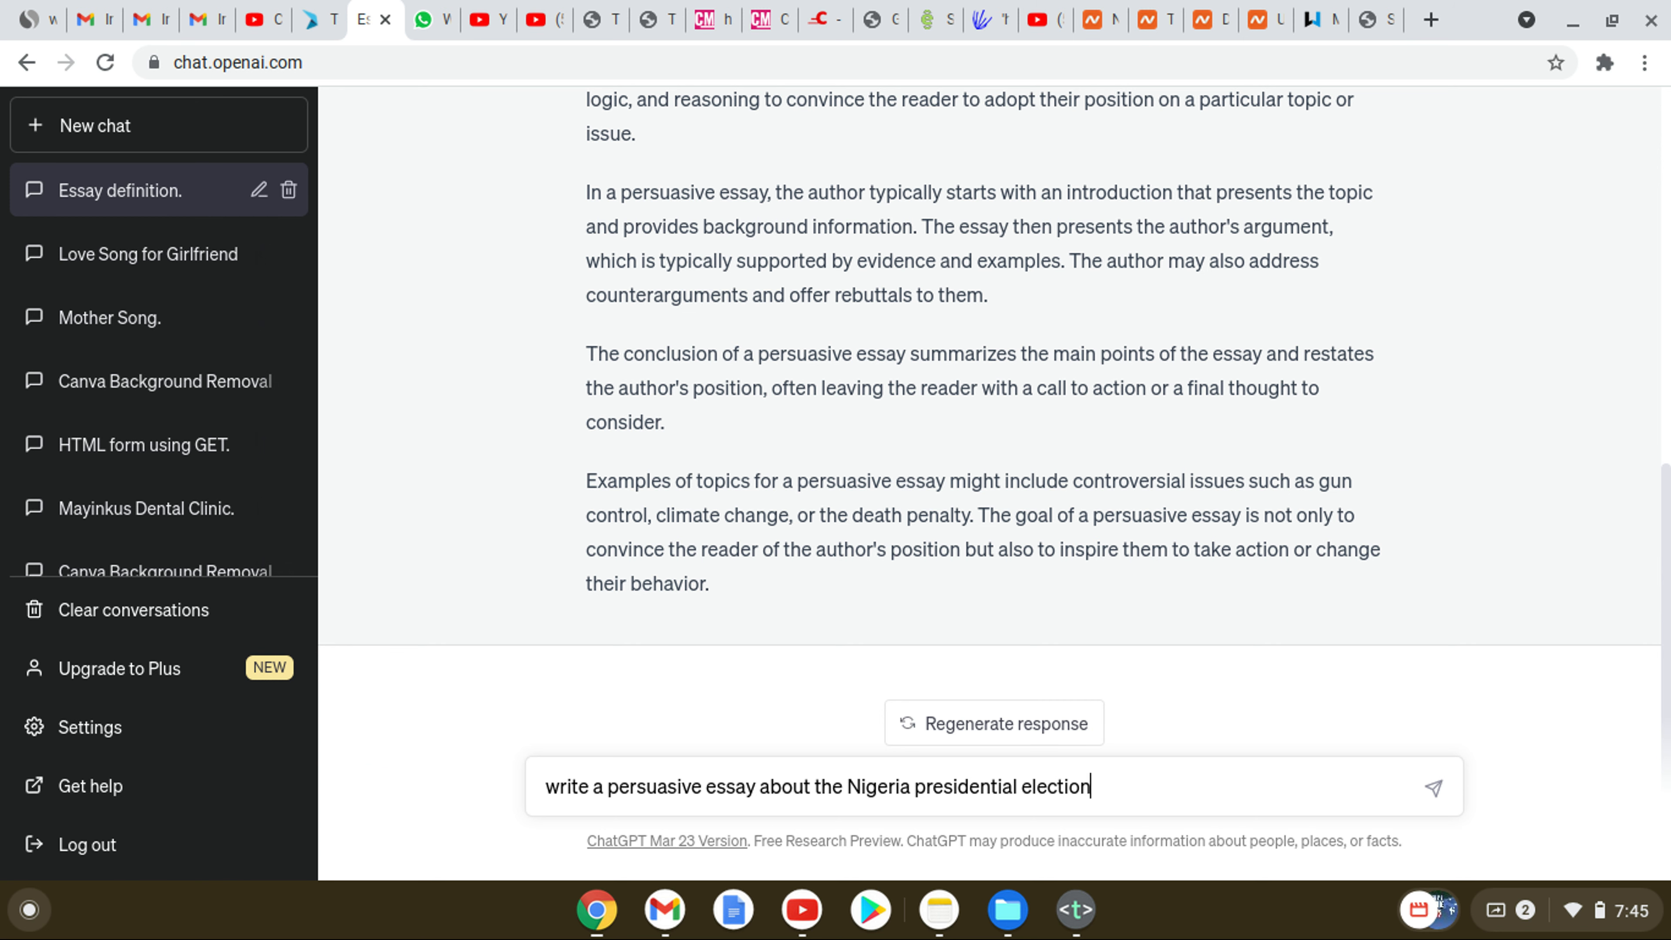
Step: Send the essay request and receive ChatGPT's persuasive essay on Nigeria's presidential election
left_click(1433, 787)
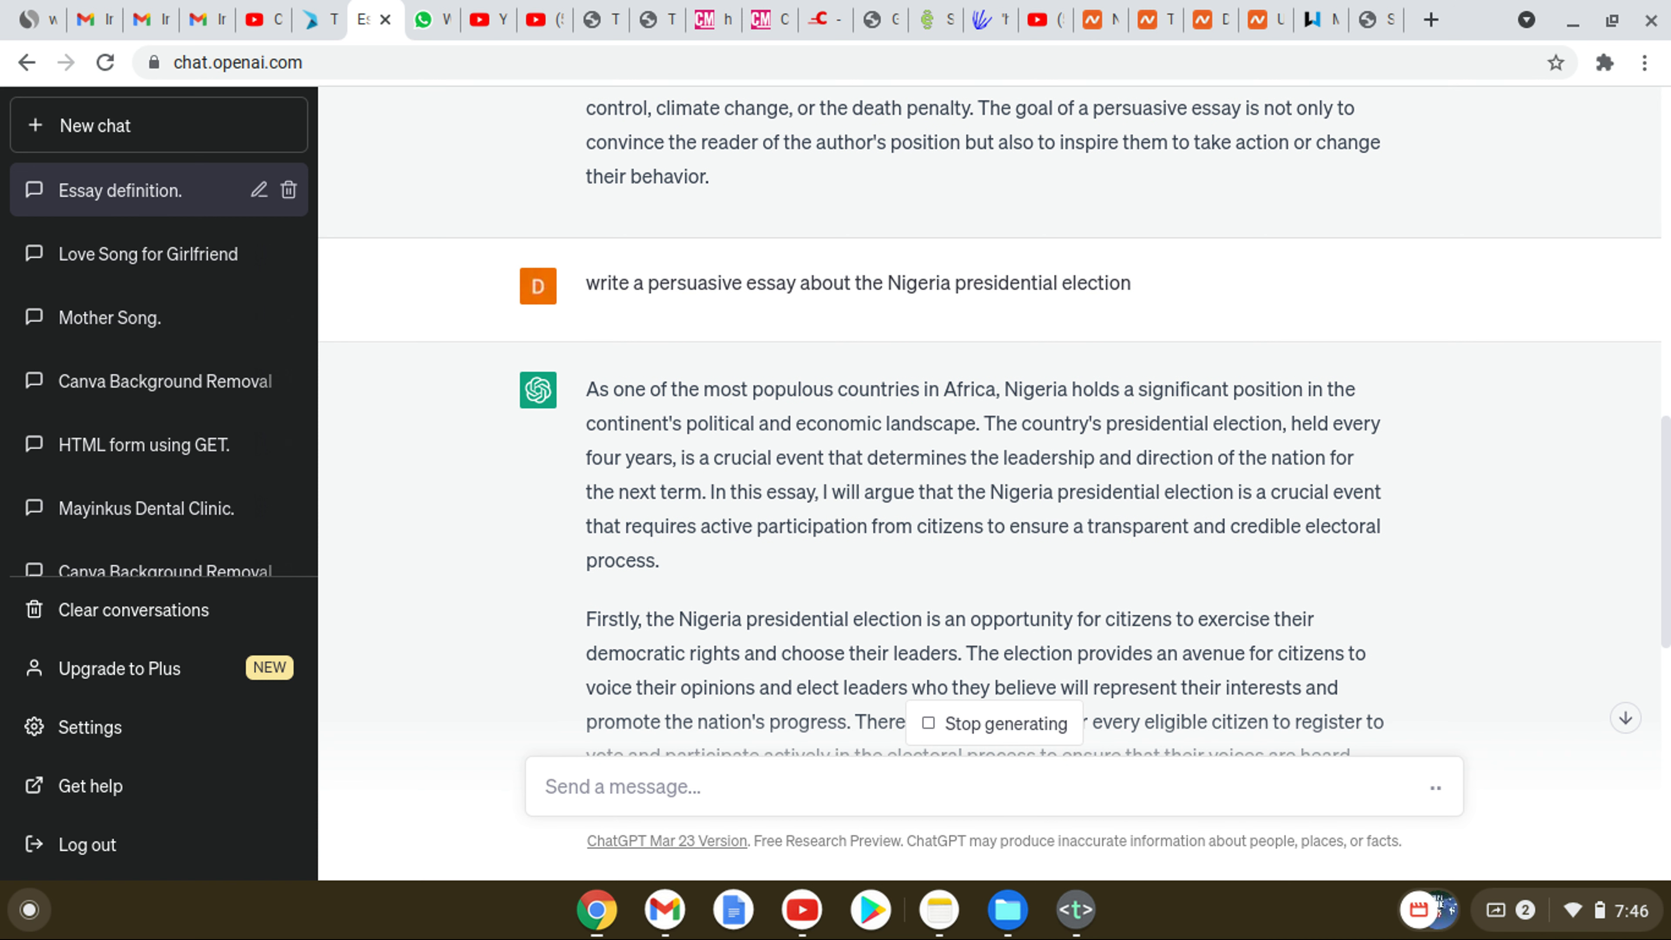
left_click(623, 787)
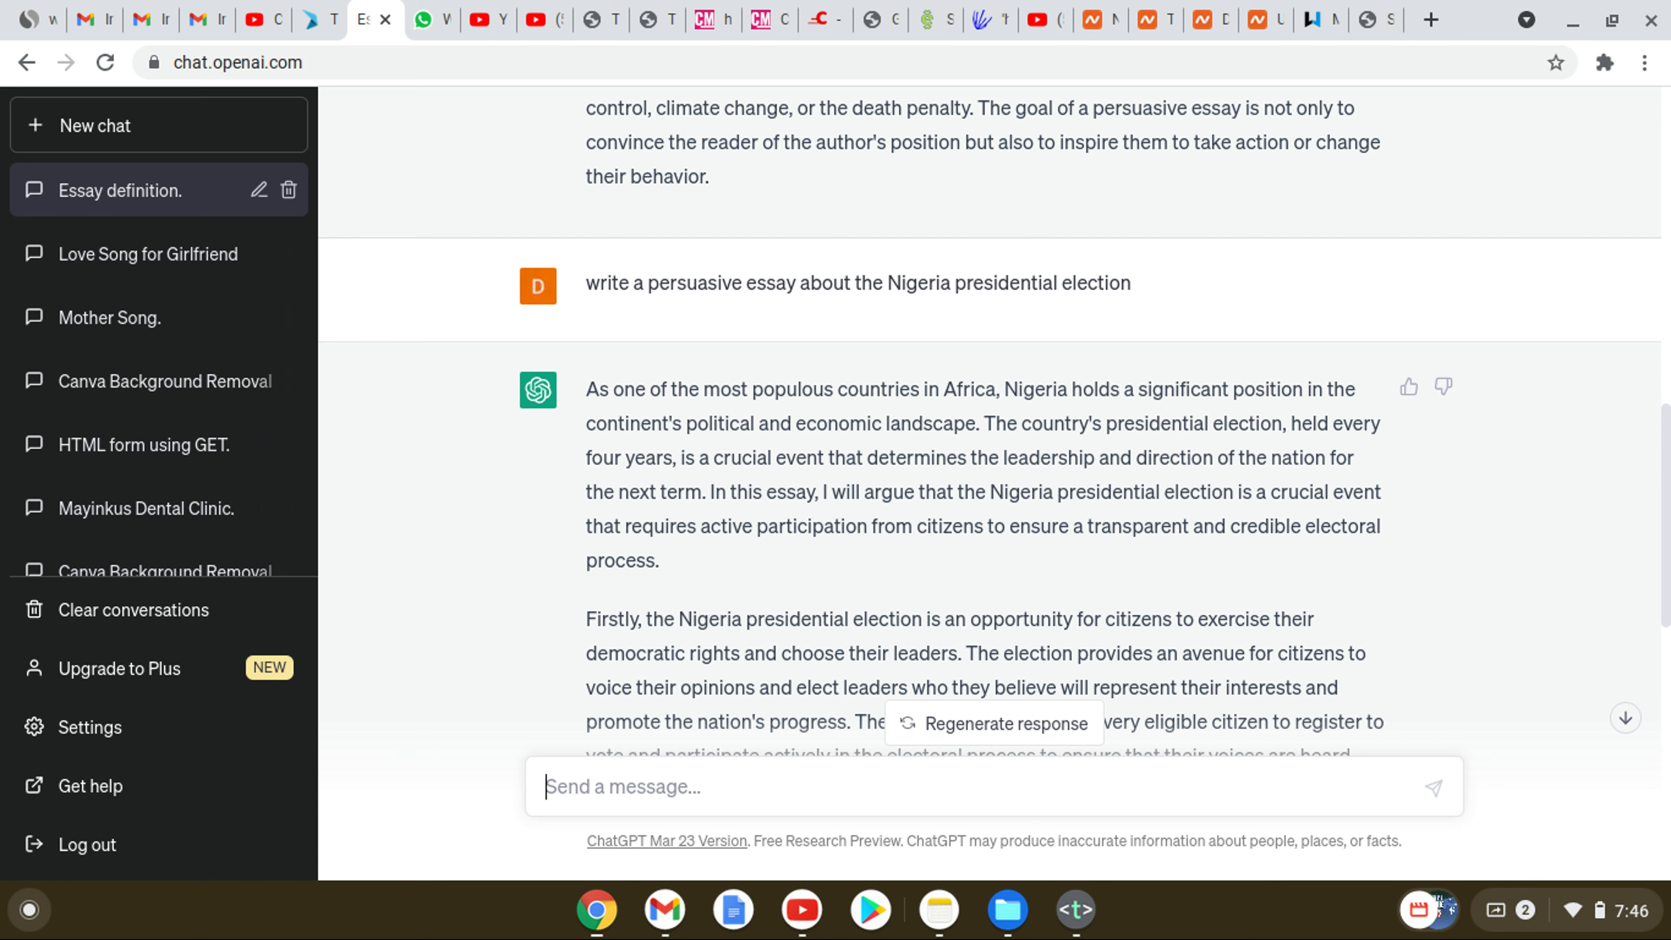
scroll("down", 3)
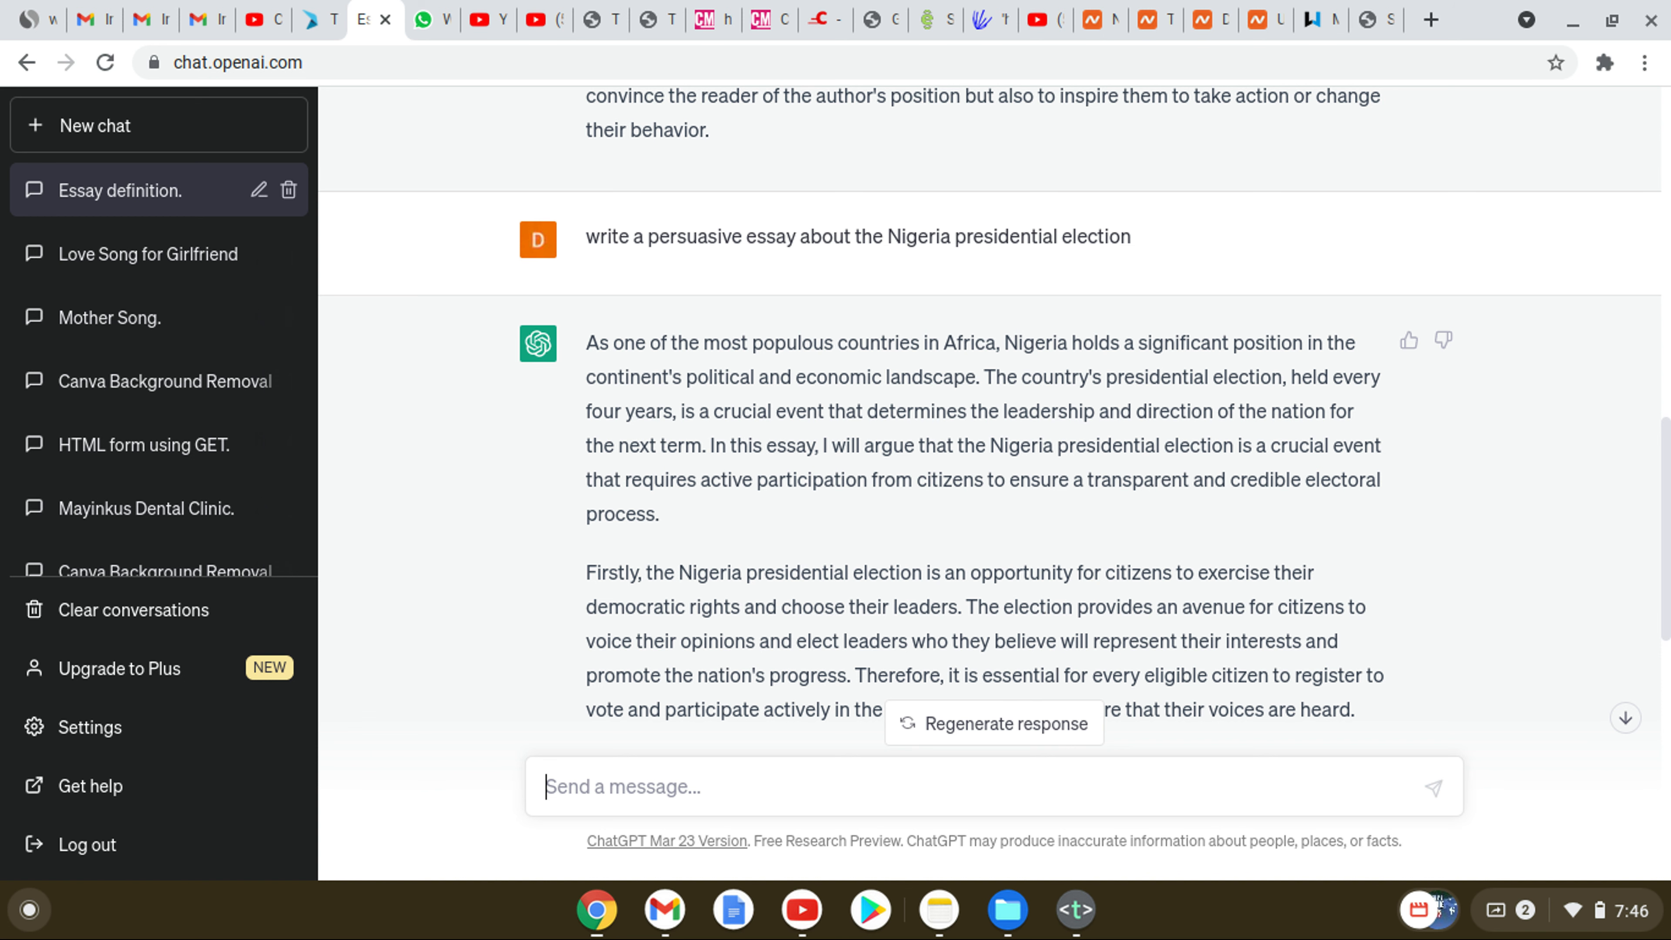
scroll("down", 3)
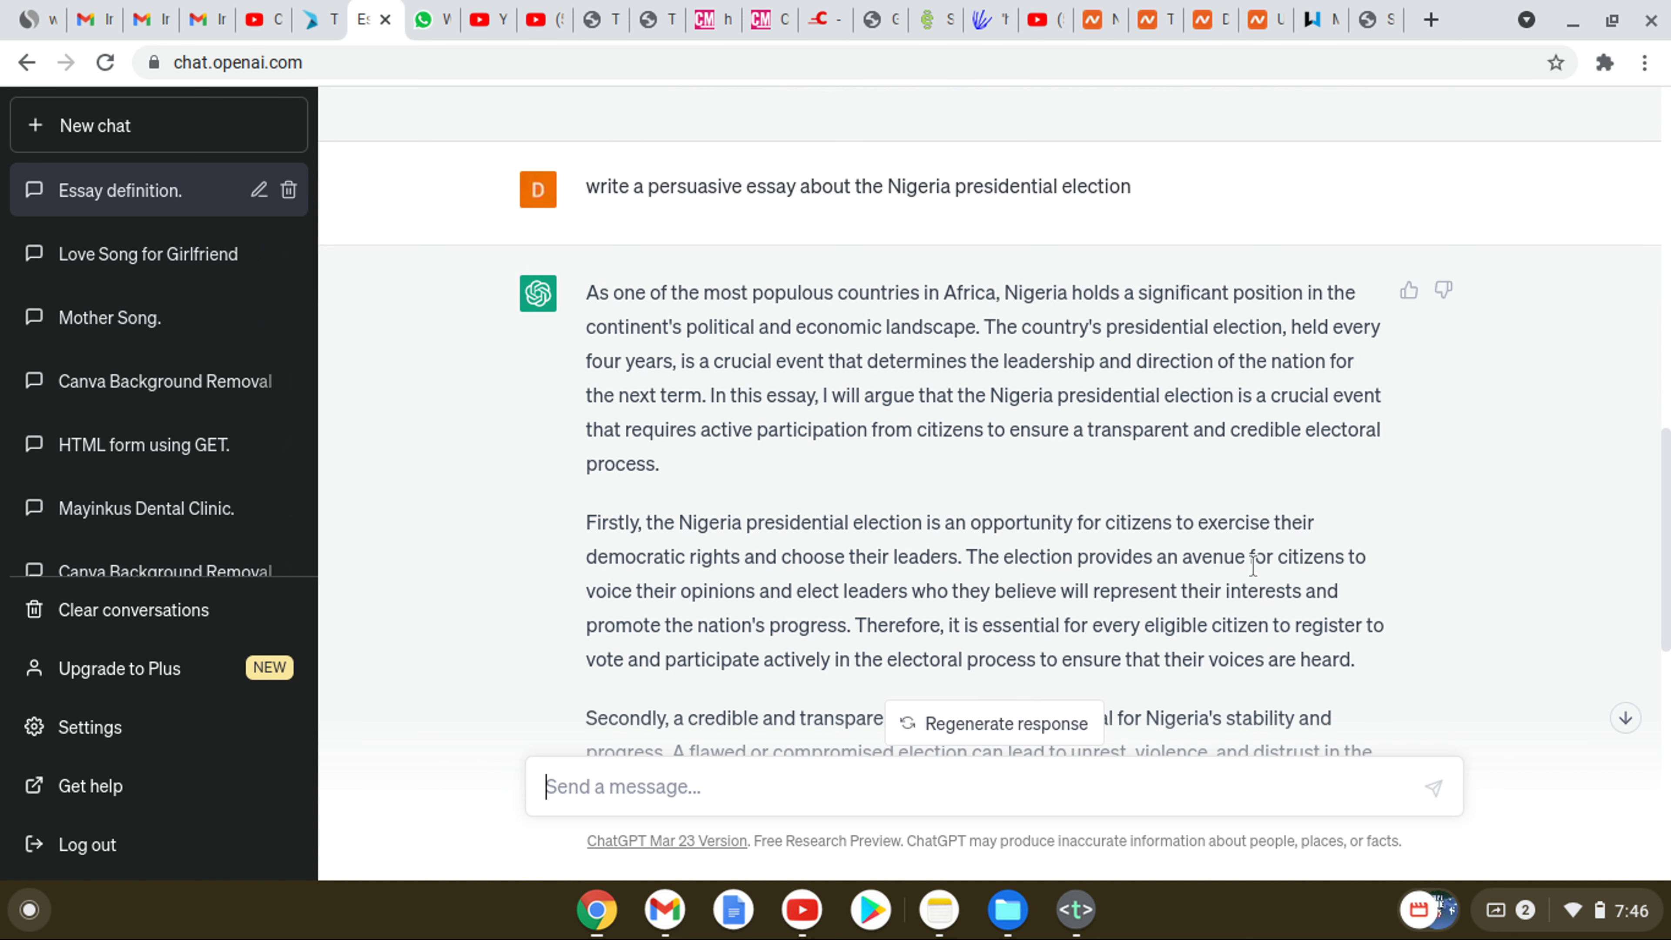
scroll("down", 3)
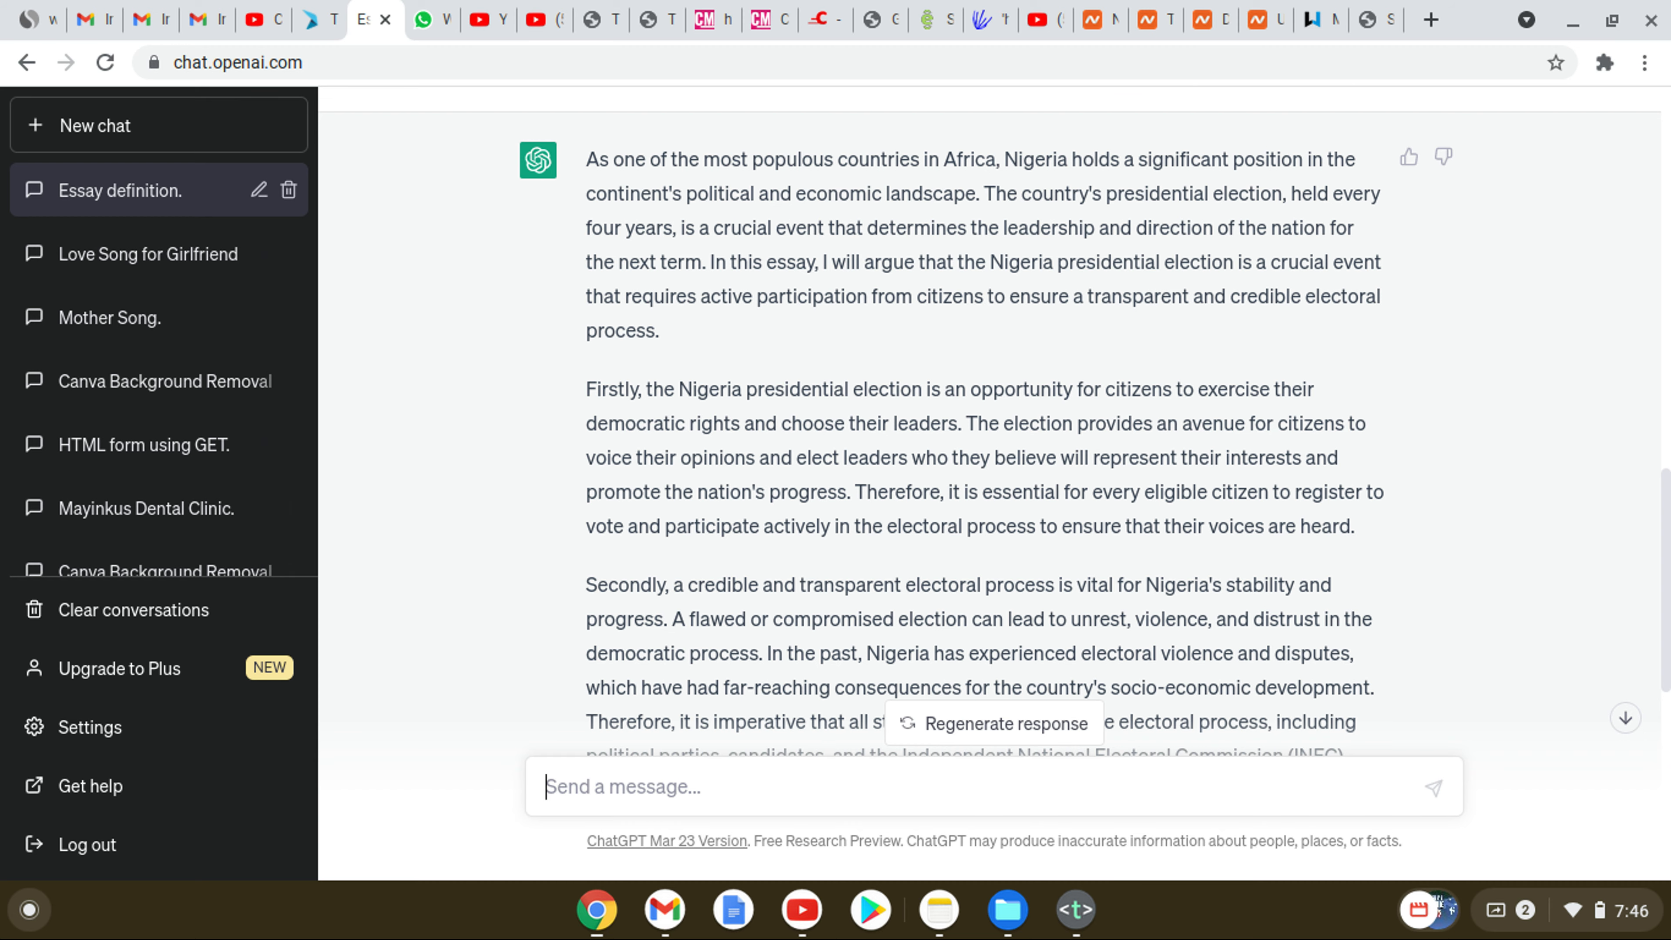
scroll("down", 3)
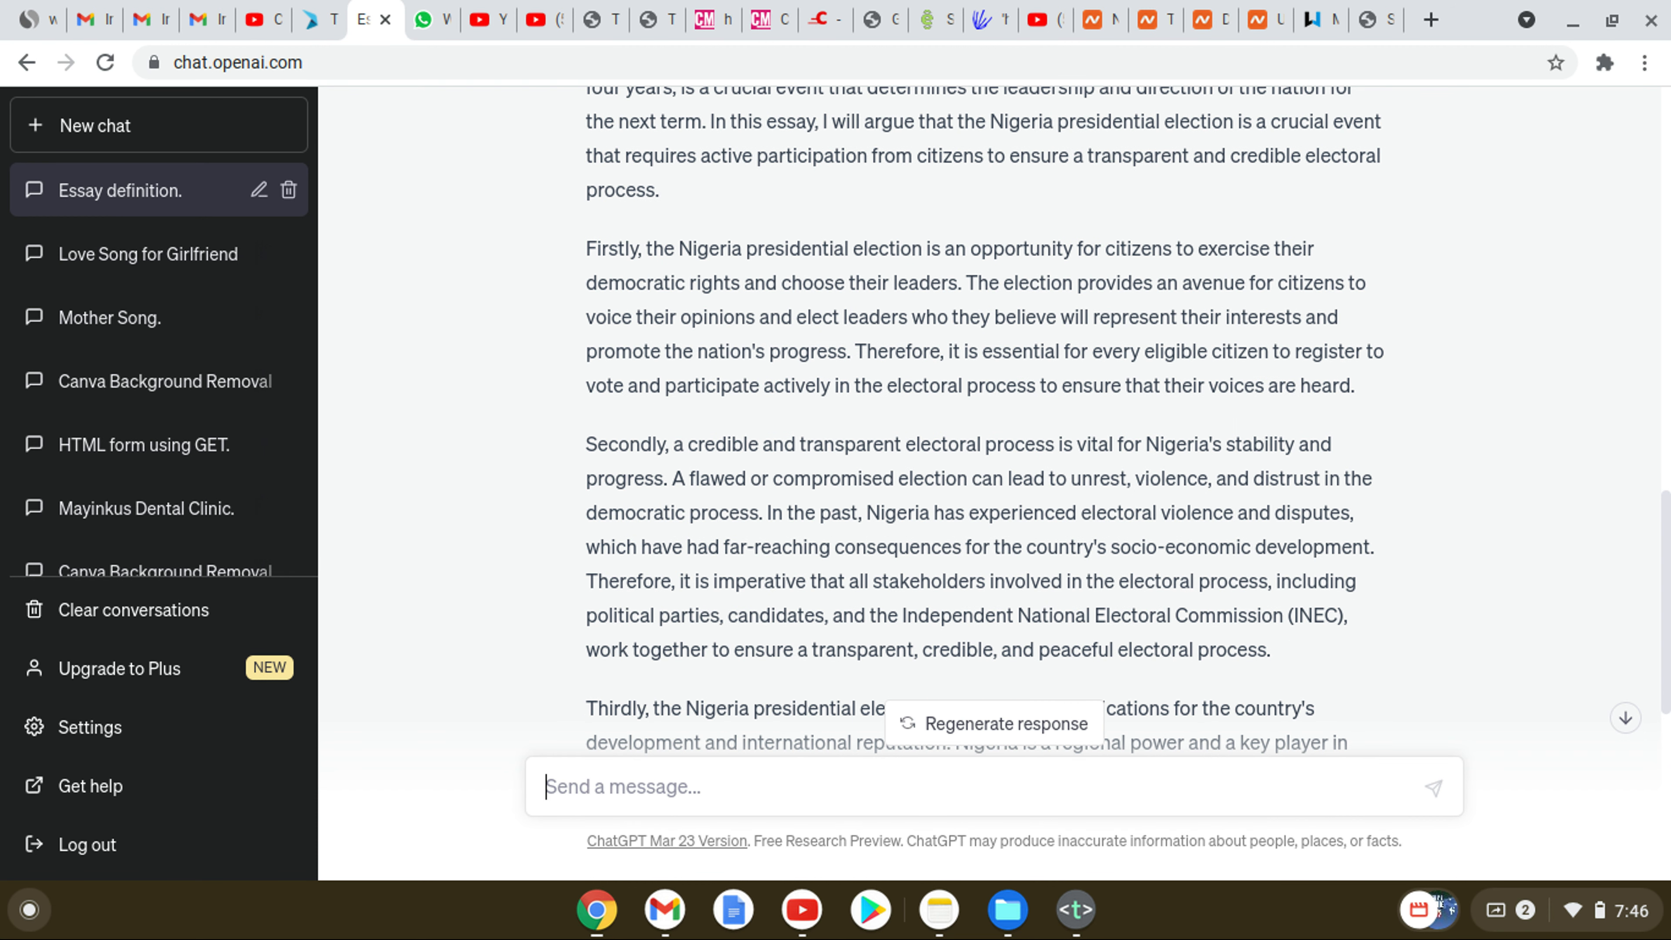
scroll("down", 3)
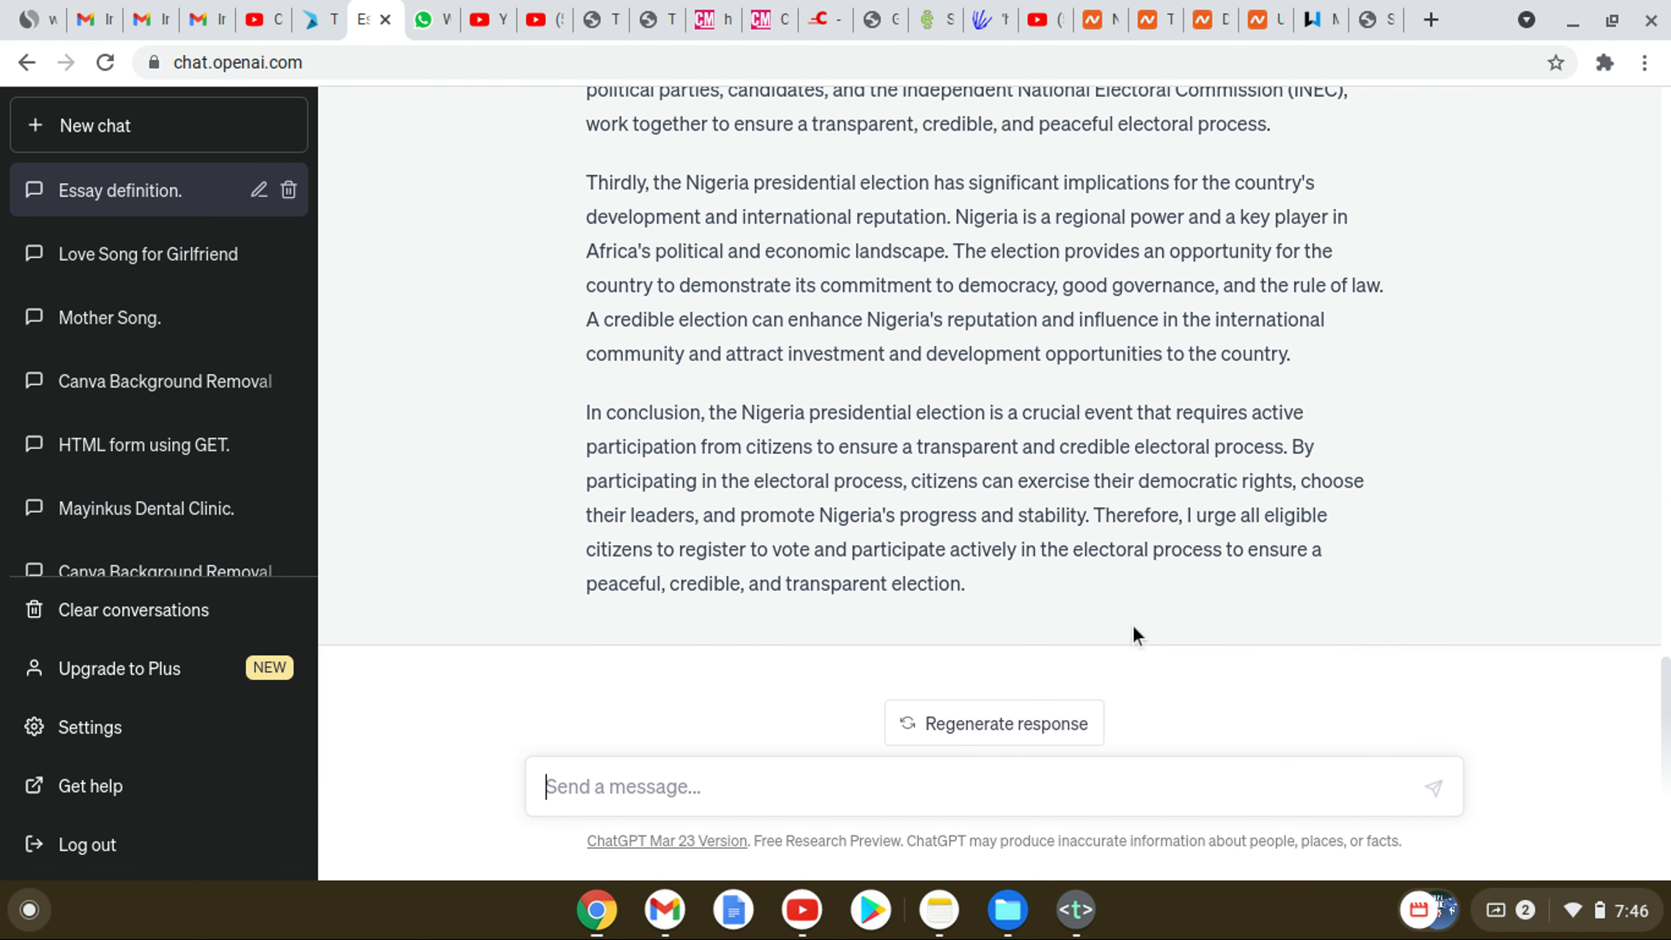
mouse_move(989, 750)
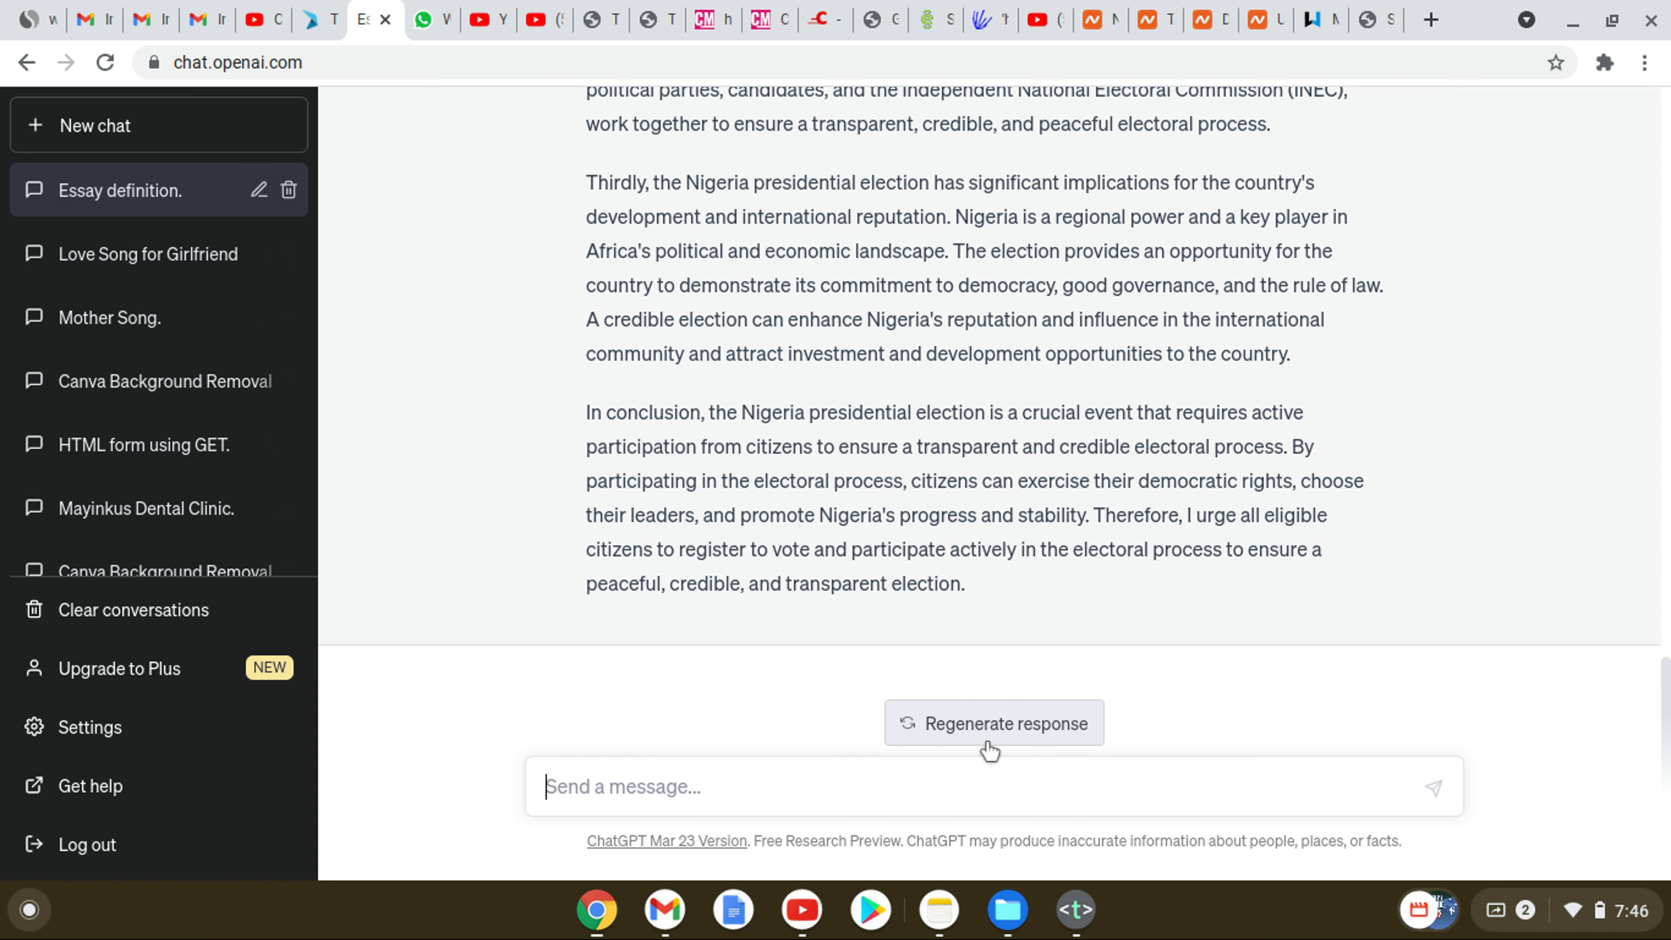
Step: Regenerate the reply to get a second essay version (2/2) focused on candidate qualities
left_click(992, 721)
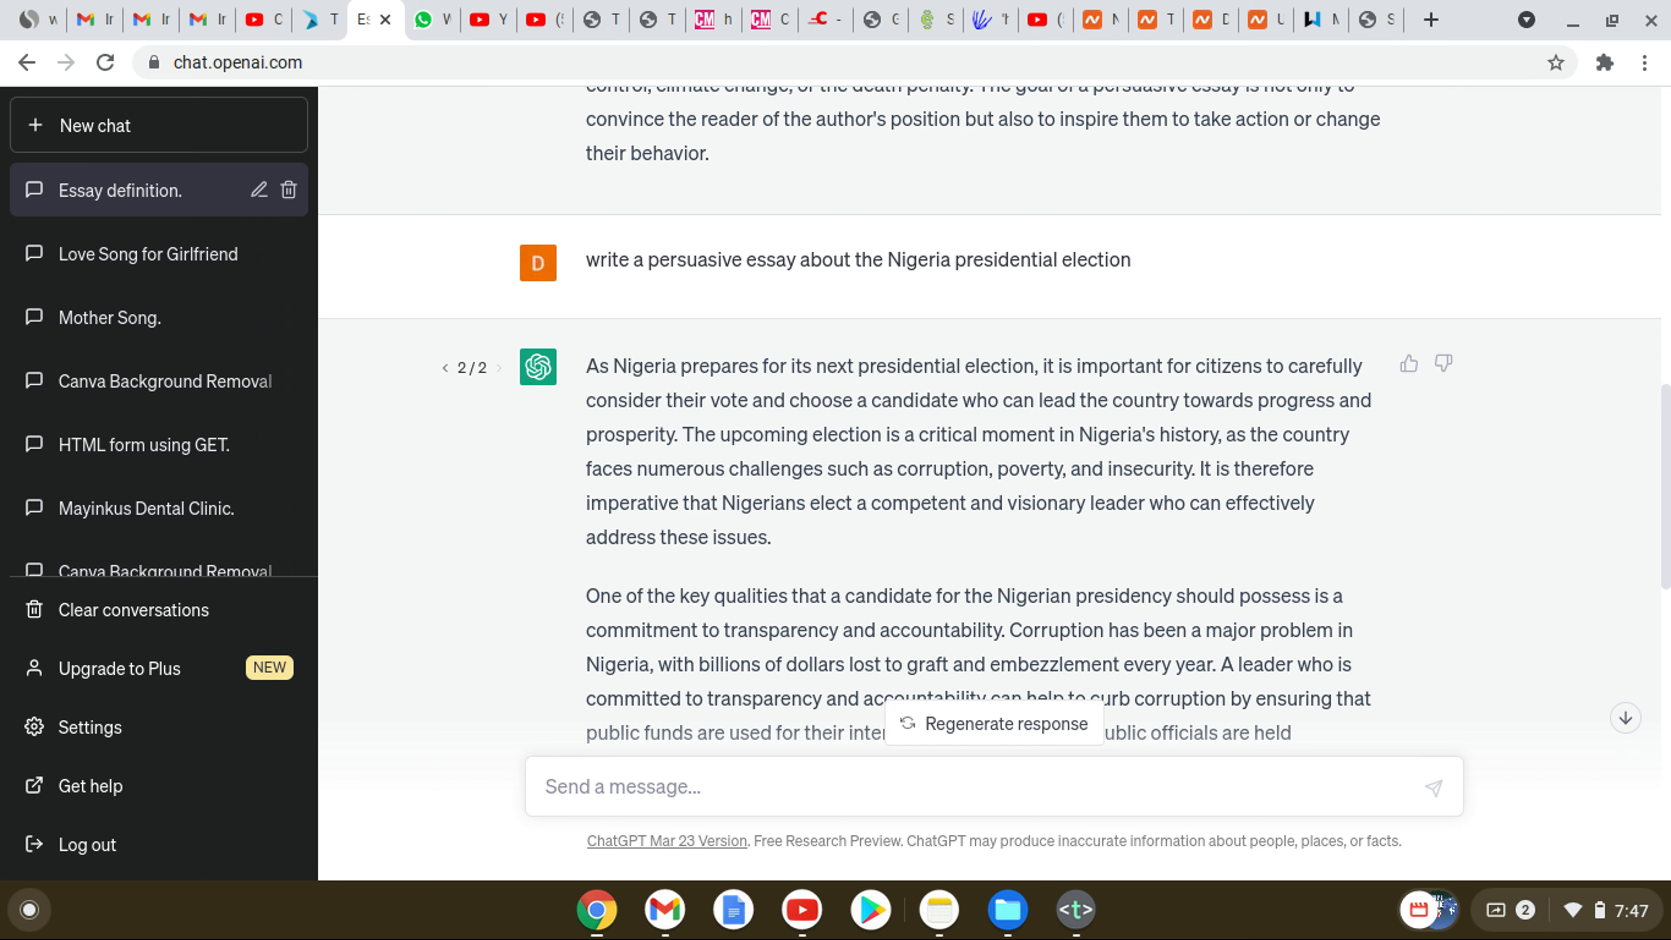
scroll("down", 3)
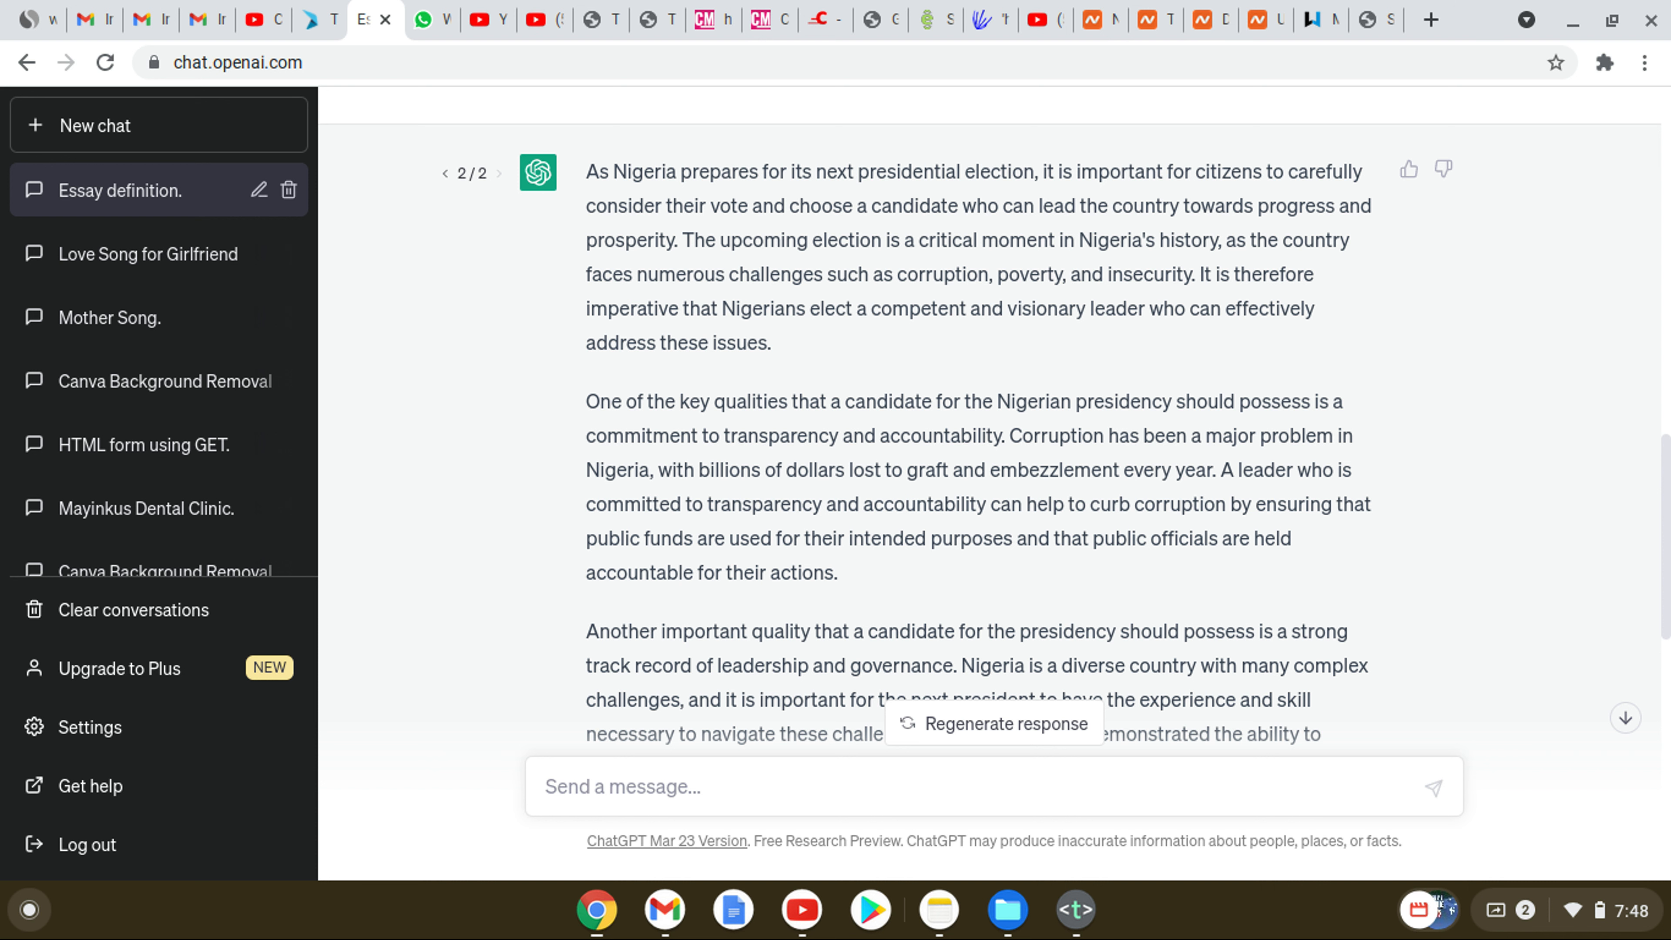
mouse_move(1261, 424)
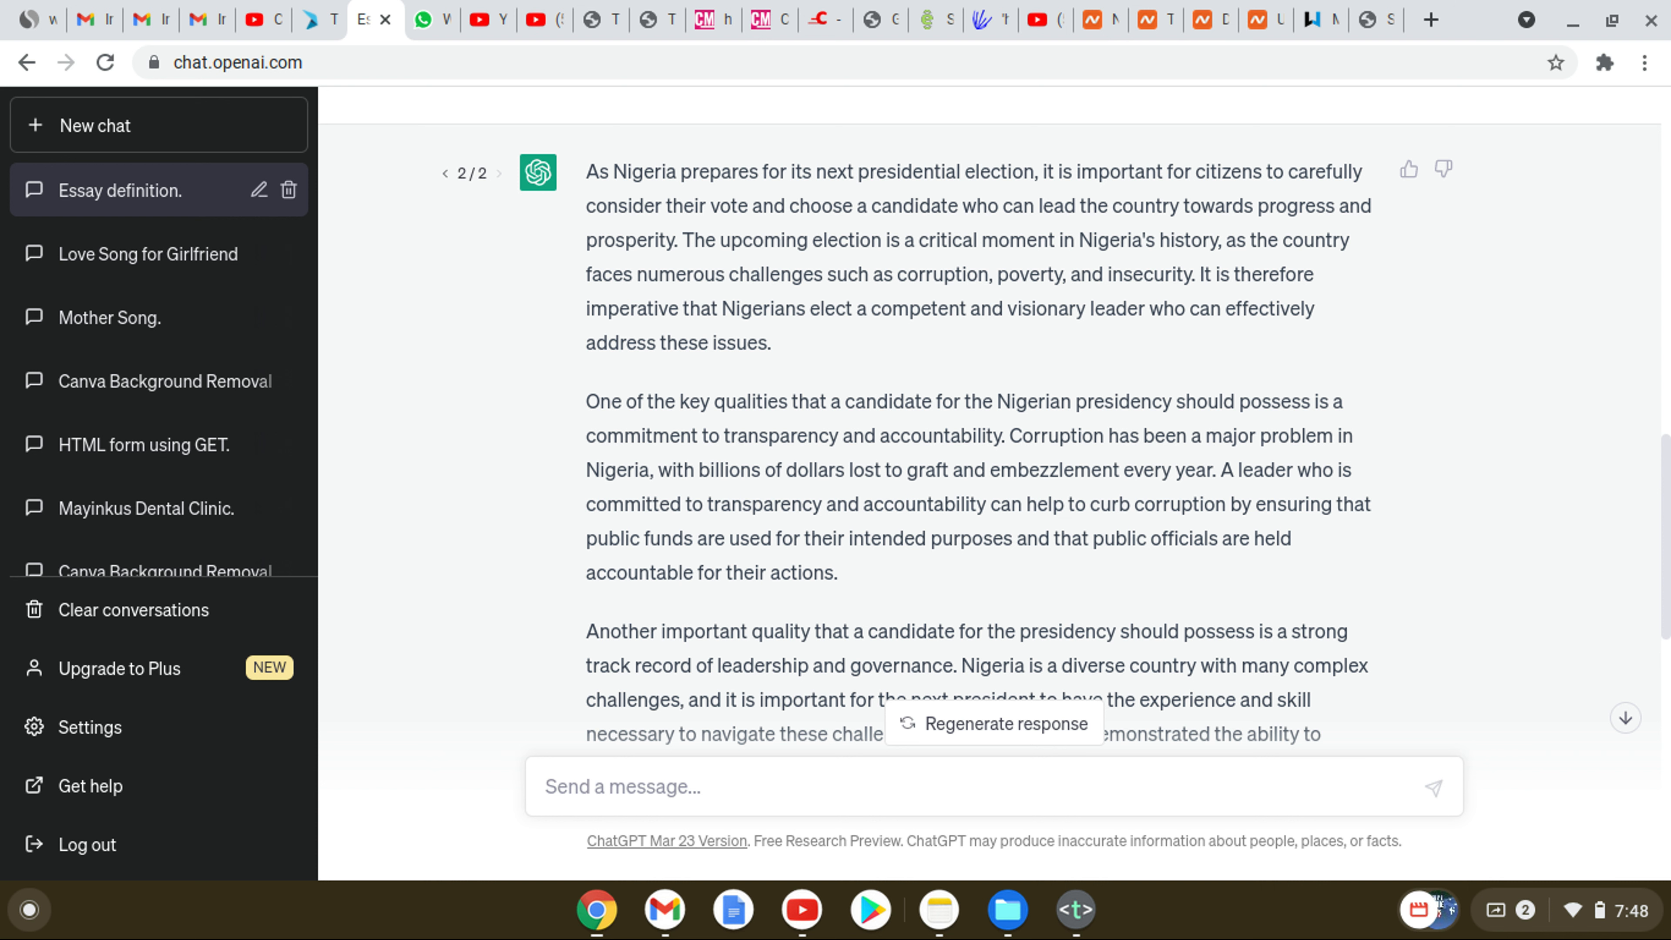
mouse_move(1244, 391)
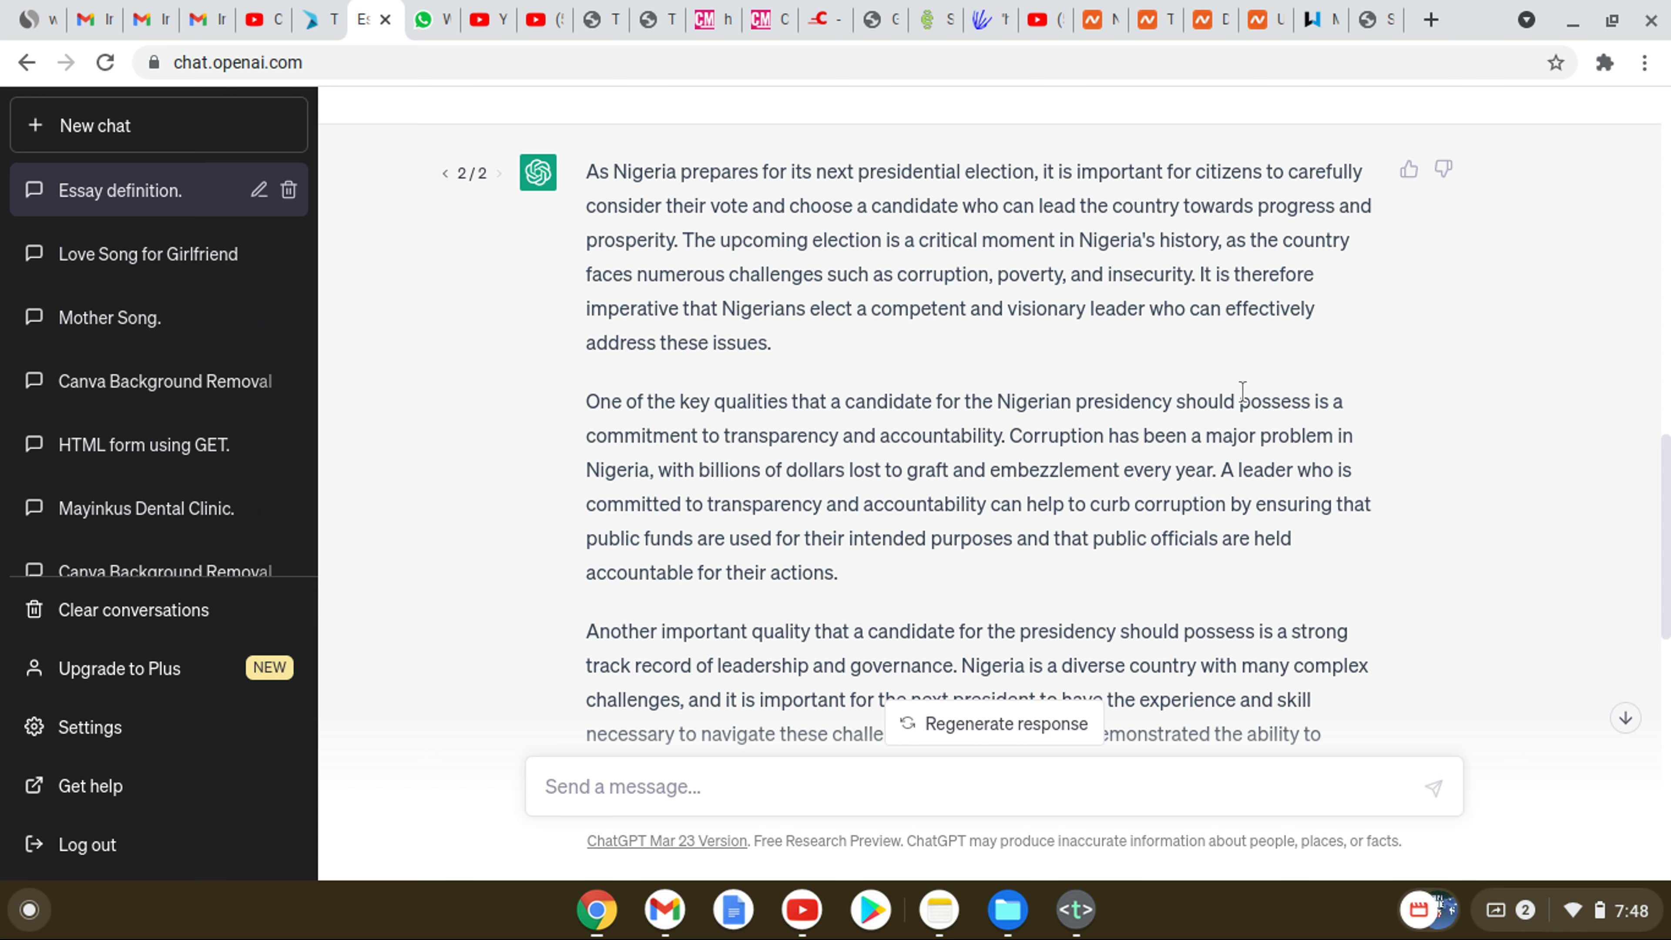
mouse_move(1610, 291)
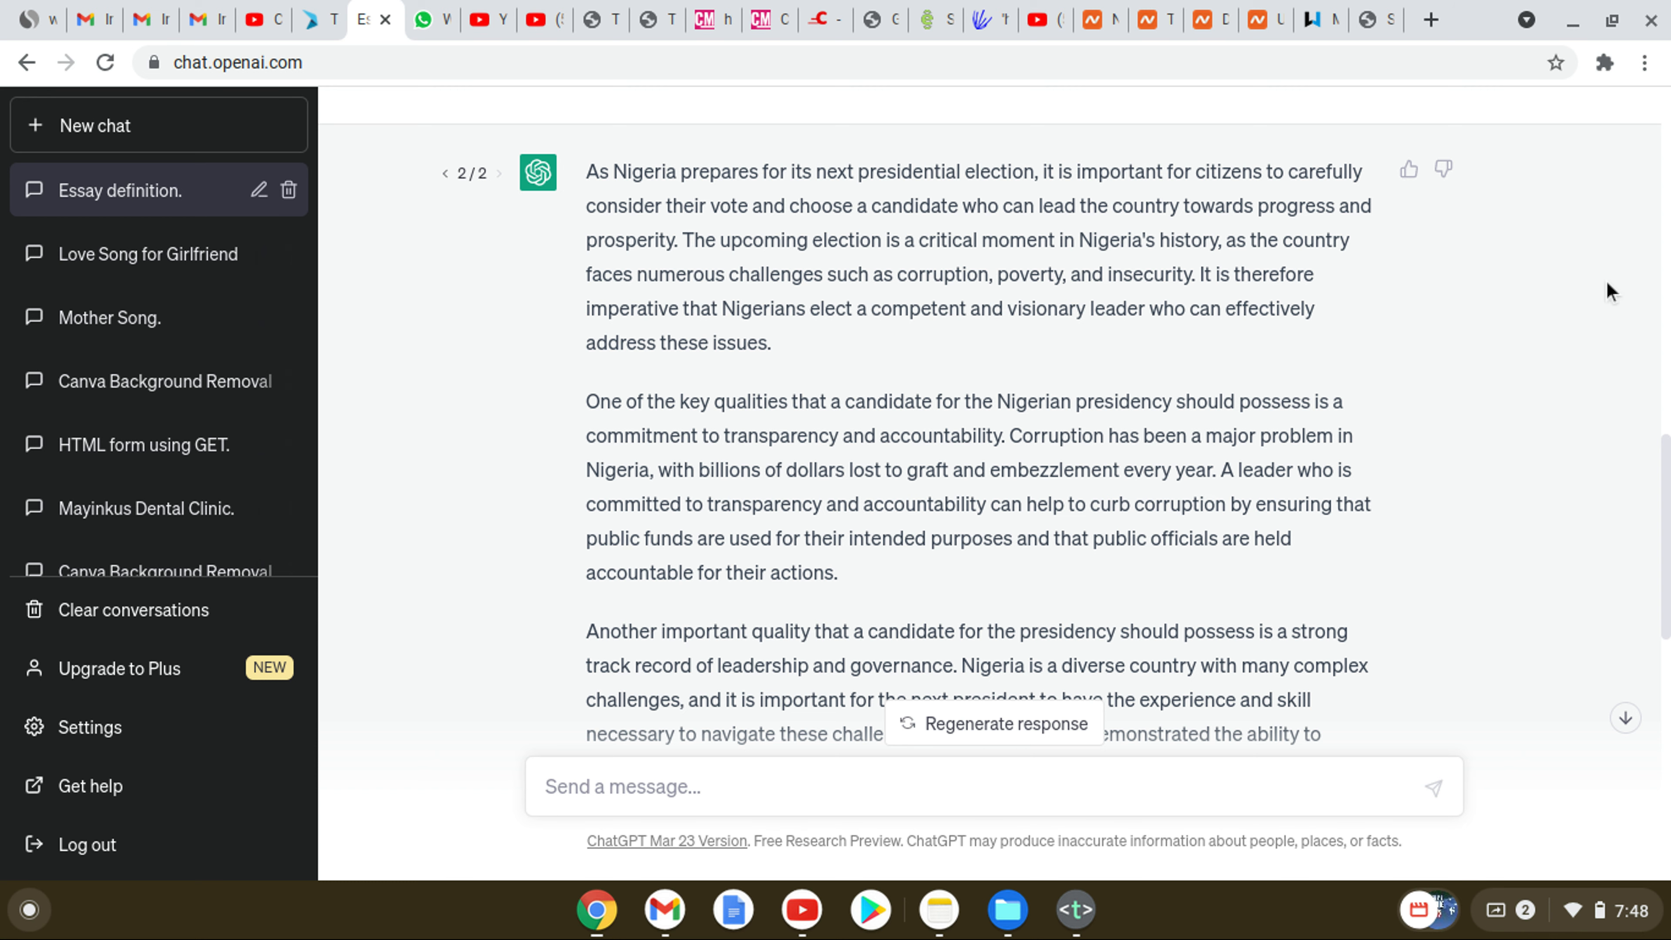